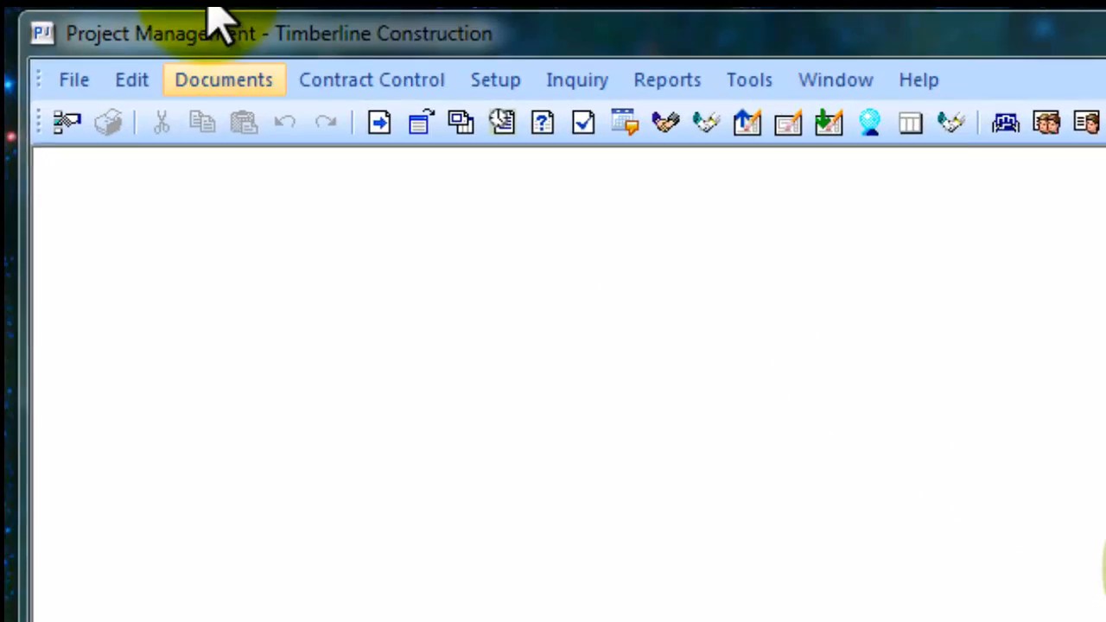
# Bring up the Find Change Orders list for Clackamas Office Park #4 via Contract Control.
pyautogui.click(371, 80)
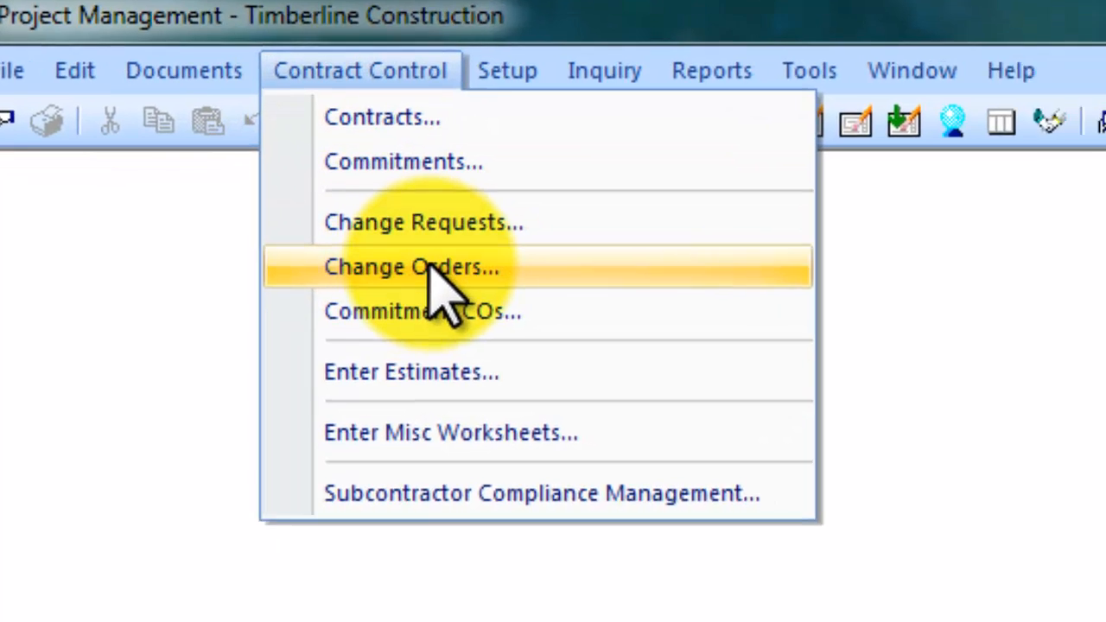
pyautogui.click(411, 266)
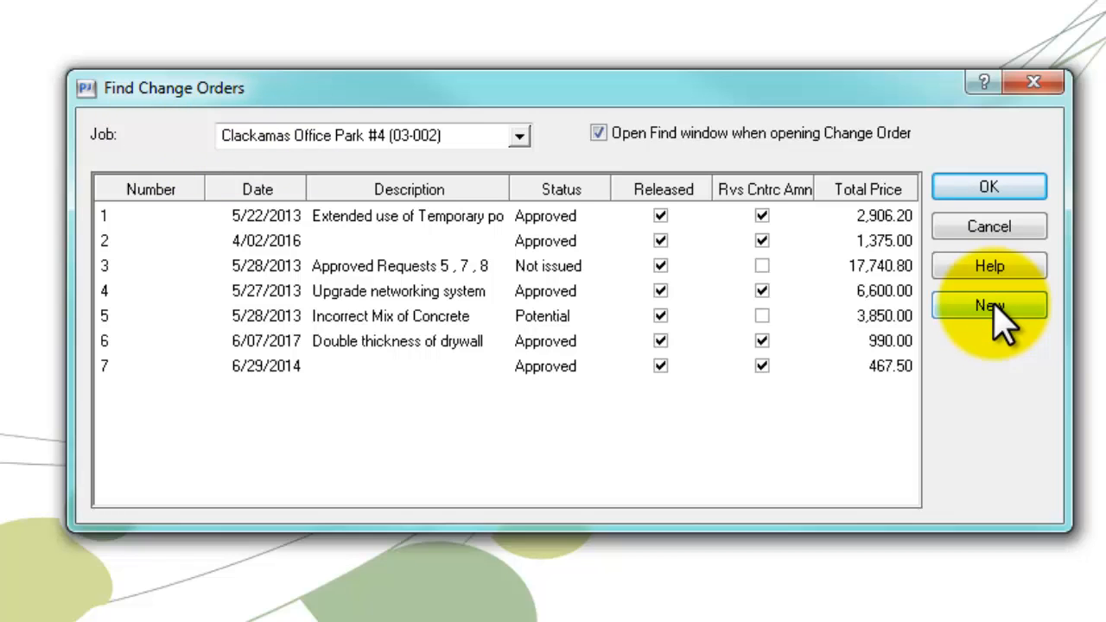
# Create change order 8 'Create a new driveway' with a 4 days schedule impact.
pyautogui.click(988, 305)
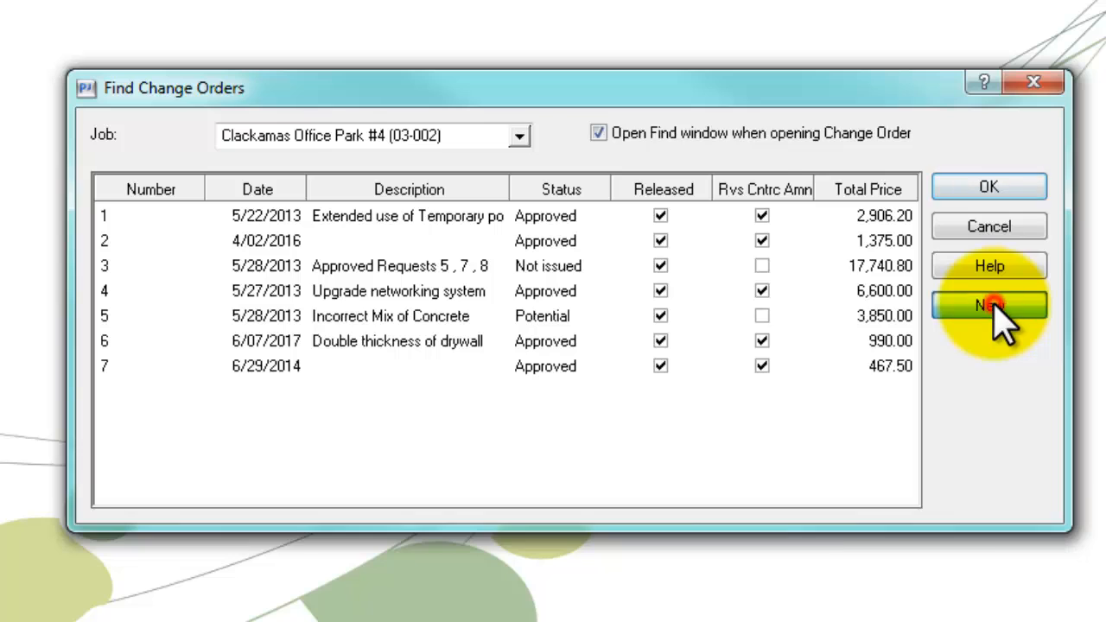
pyautogui.click(988, 305)
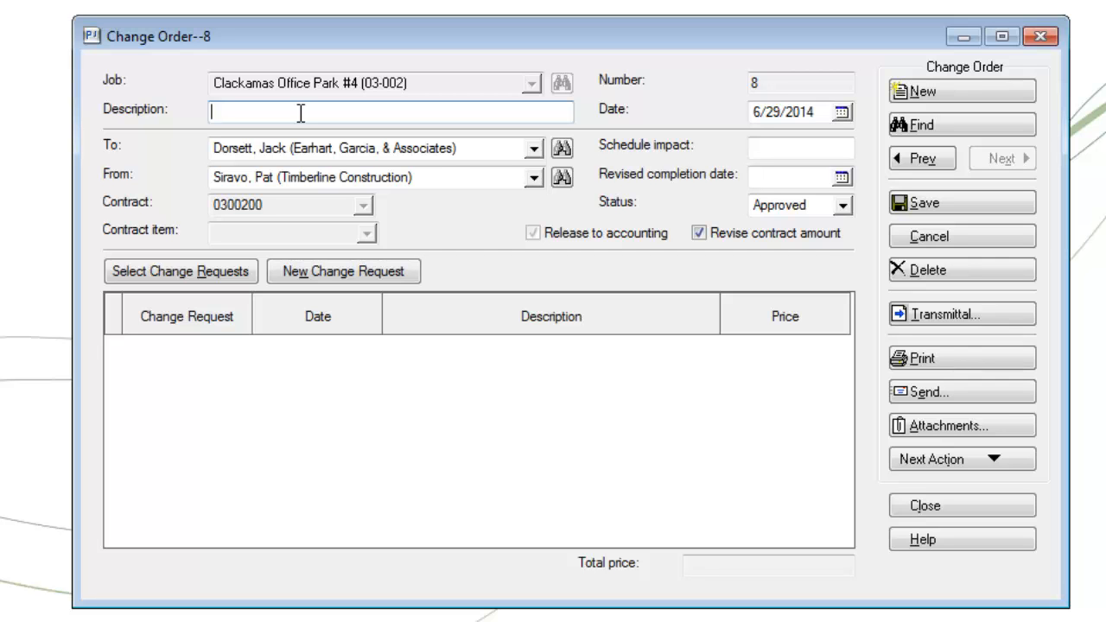
pyautogui.write('E')
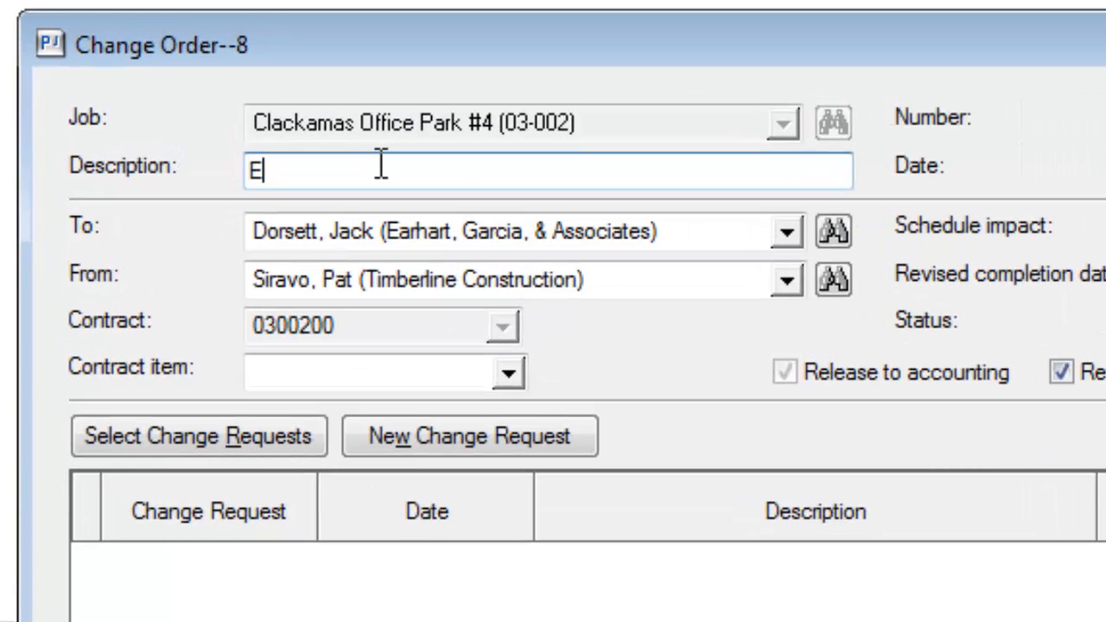
pyautogui.write('Create a new driveway')
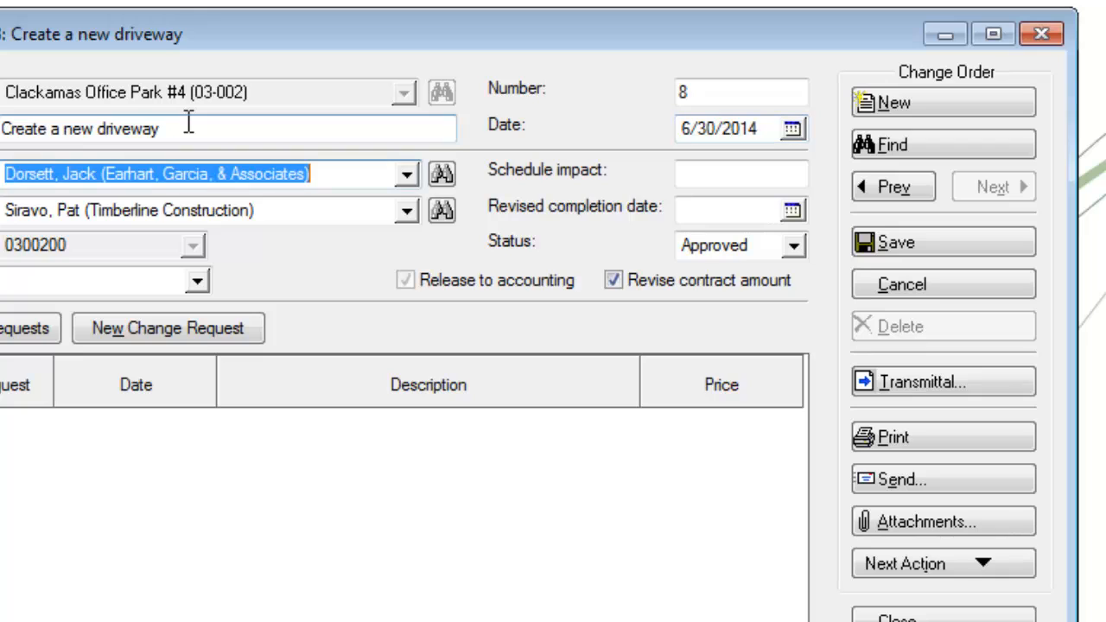
pyautogui.moveTo(717, 169)
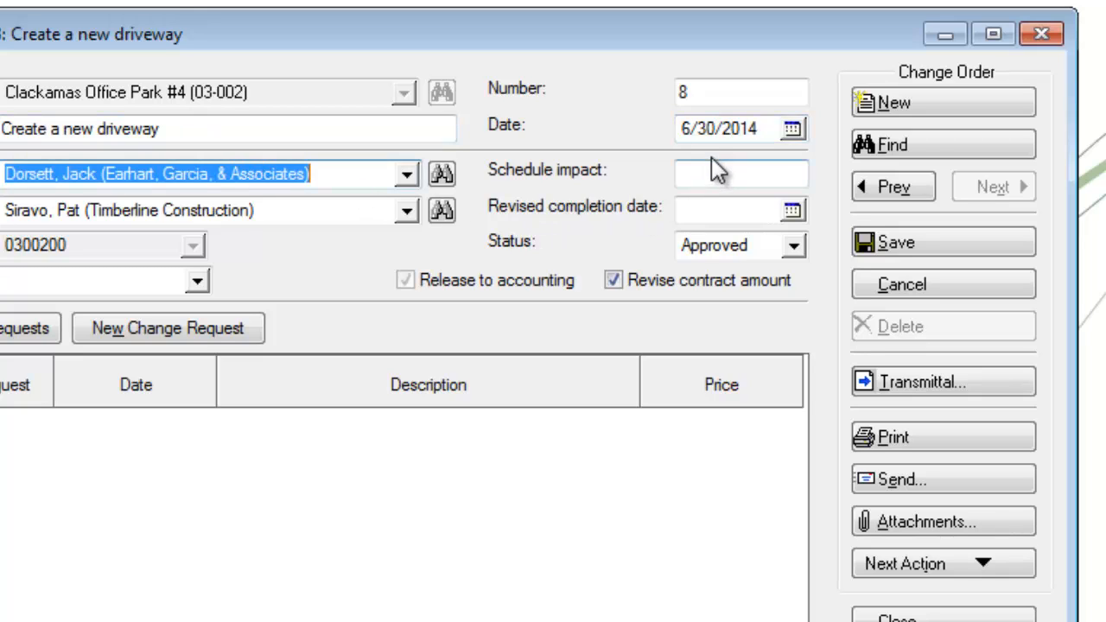
pyautogui.click(739, 173)
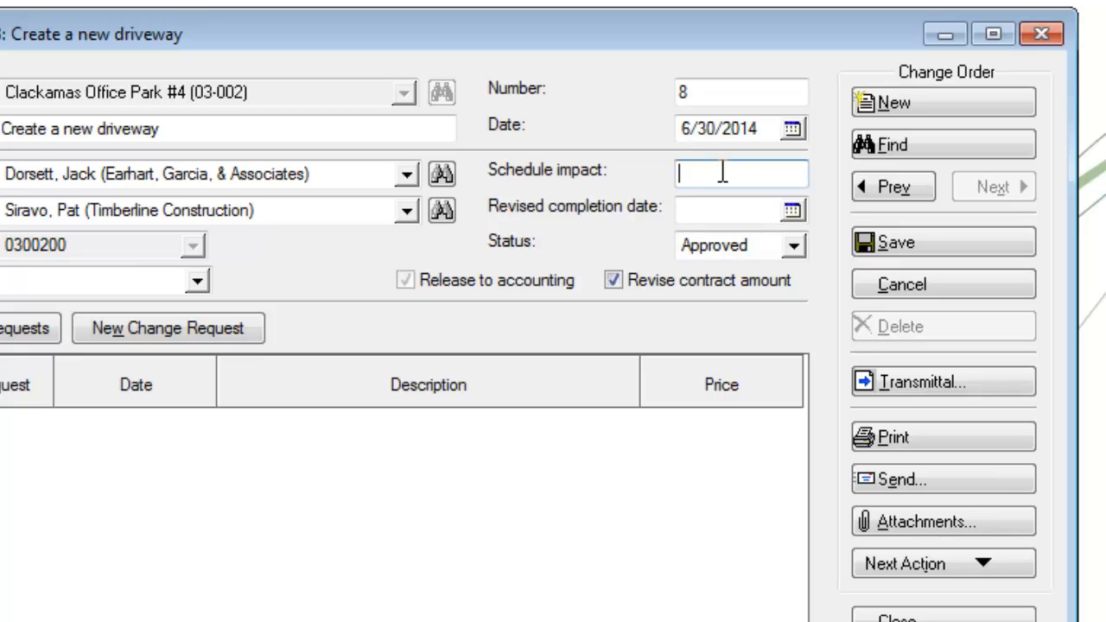
pyautogui.write('4 days')
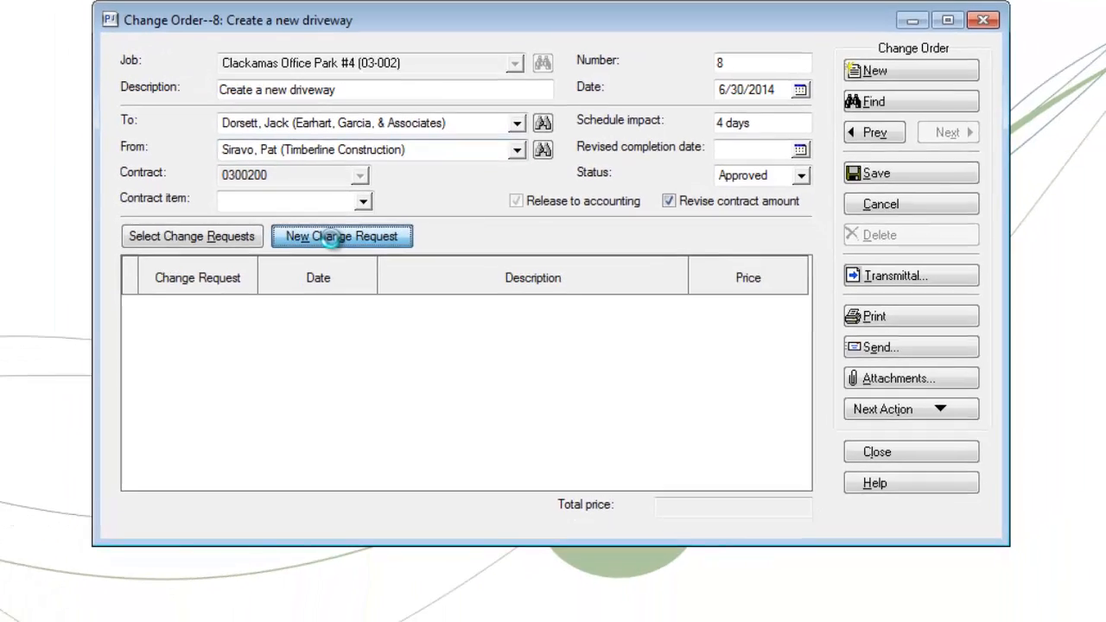
# Add change request 15 'Modify driveway' scoped 'Excavate current driveway and pour new concrete.'.
pyautogui.click(342, 235)
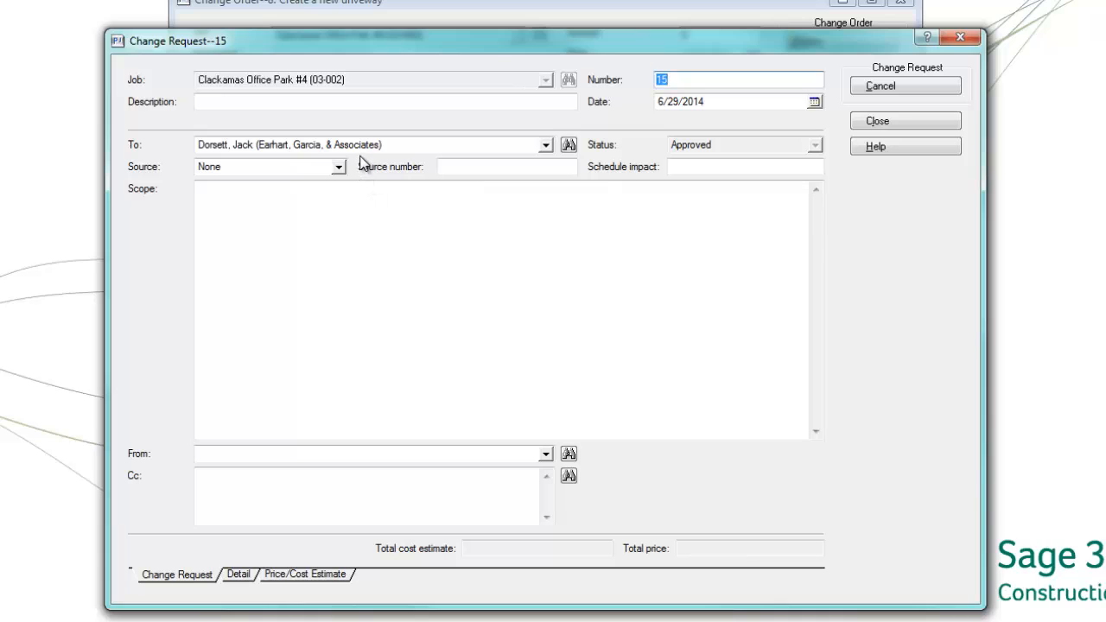
pyautogui.moveTo(335, 121)
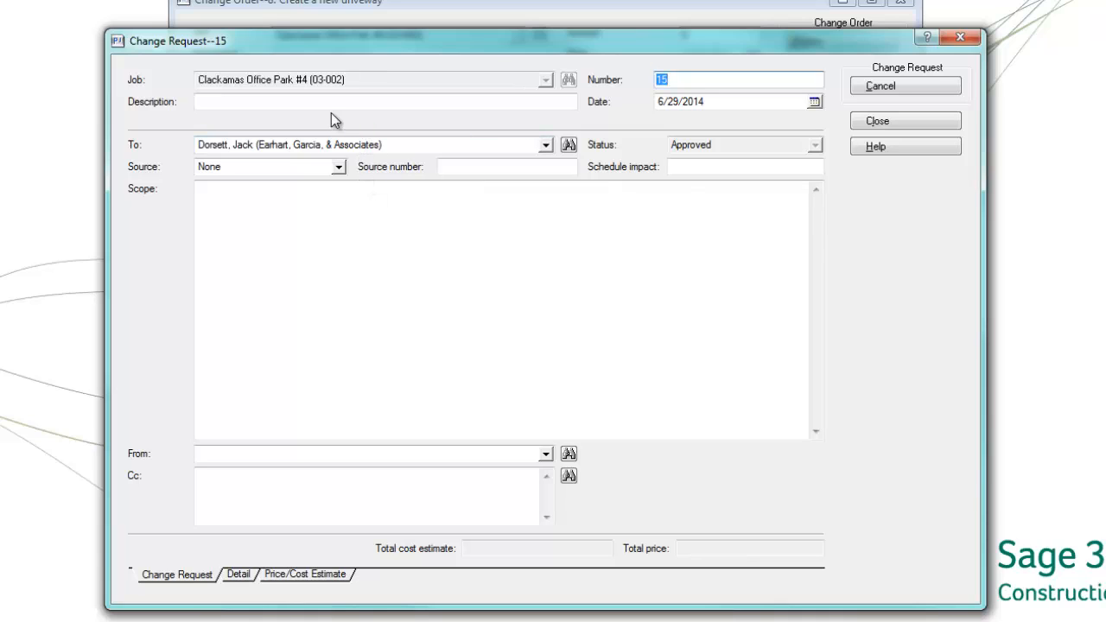
pyautogui.click(383, 101)
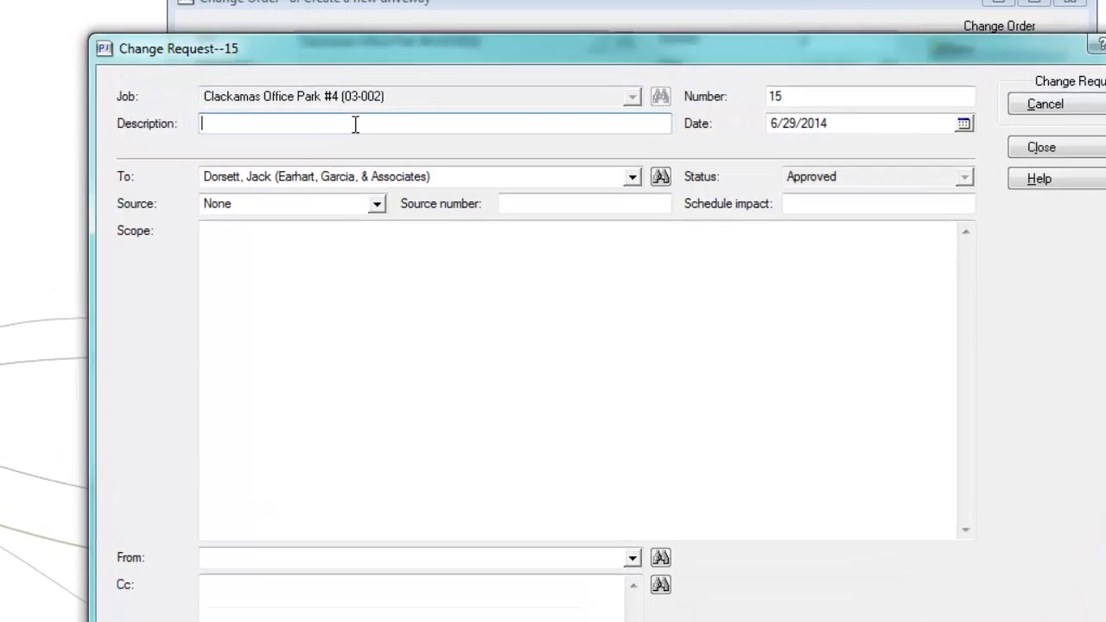
pyautogui.write('Modify')
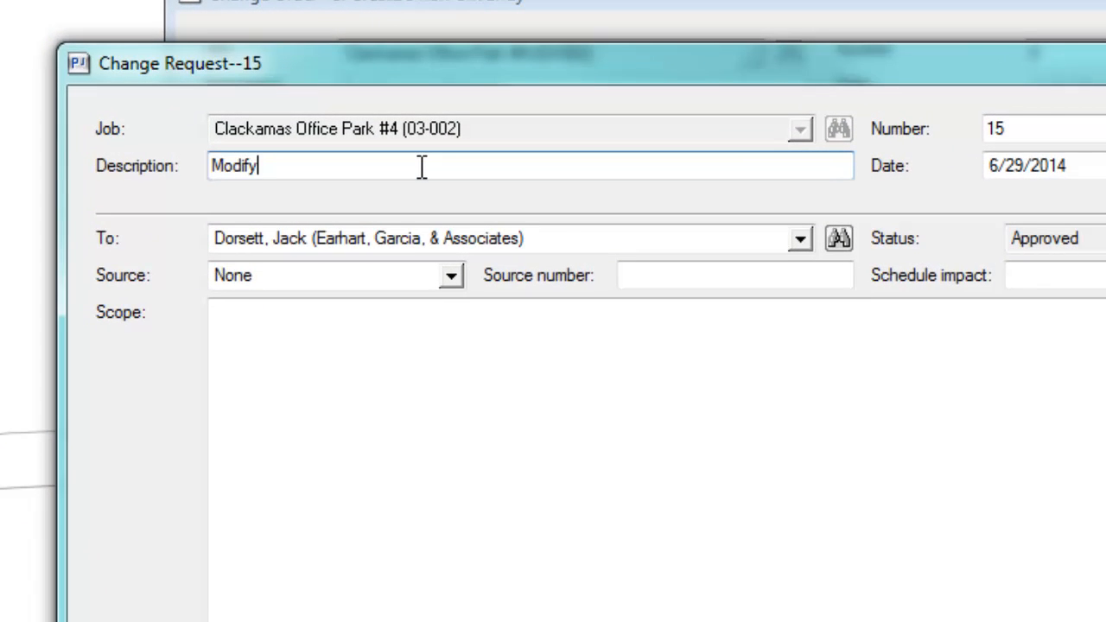
pyautogui.write('driveway')
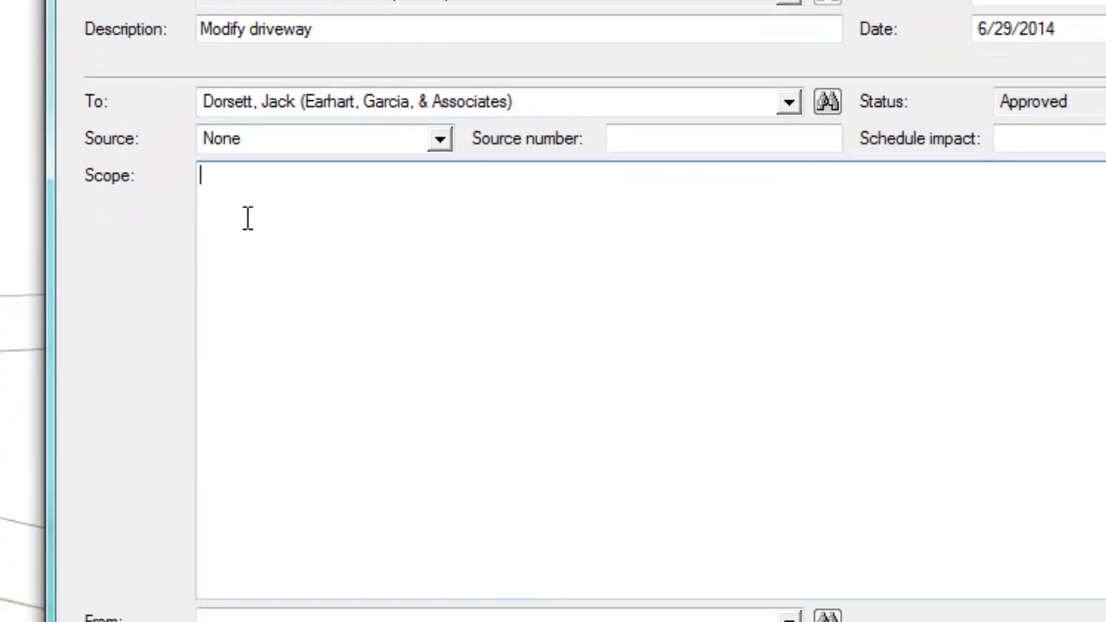
pyautogui.write('Excavate')
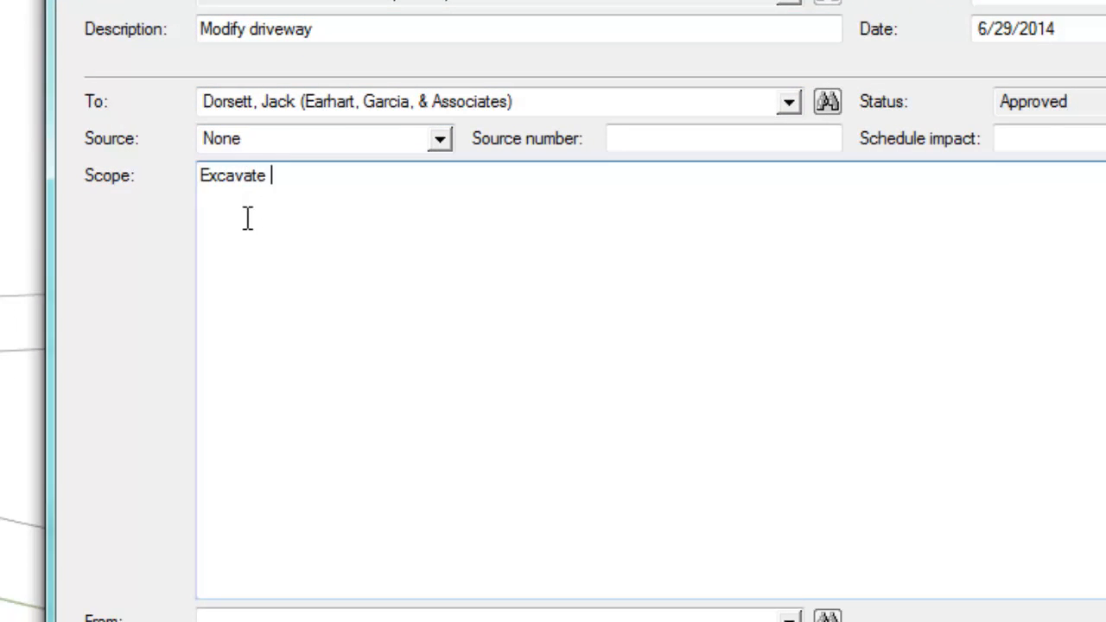
pyautogui.write('current')
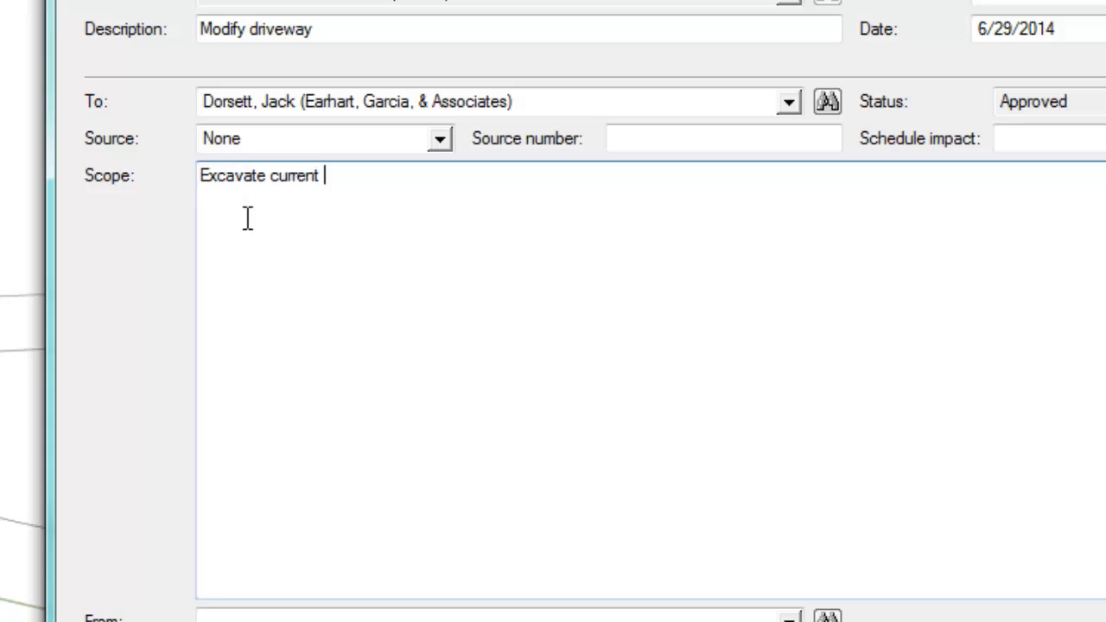
pyautogui.write('driveway and pour new concr')
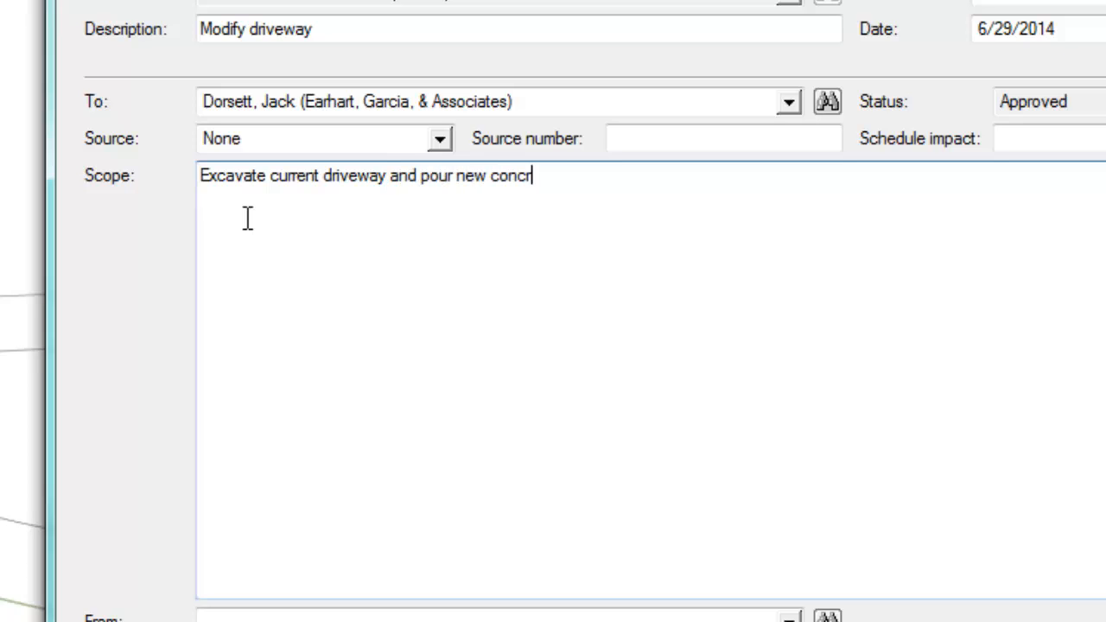
pyautogui.write('ete.')
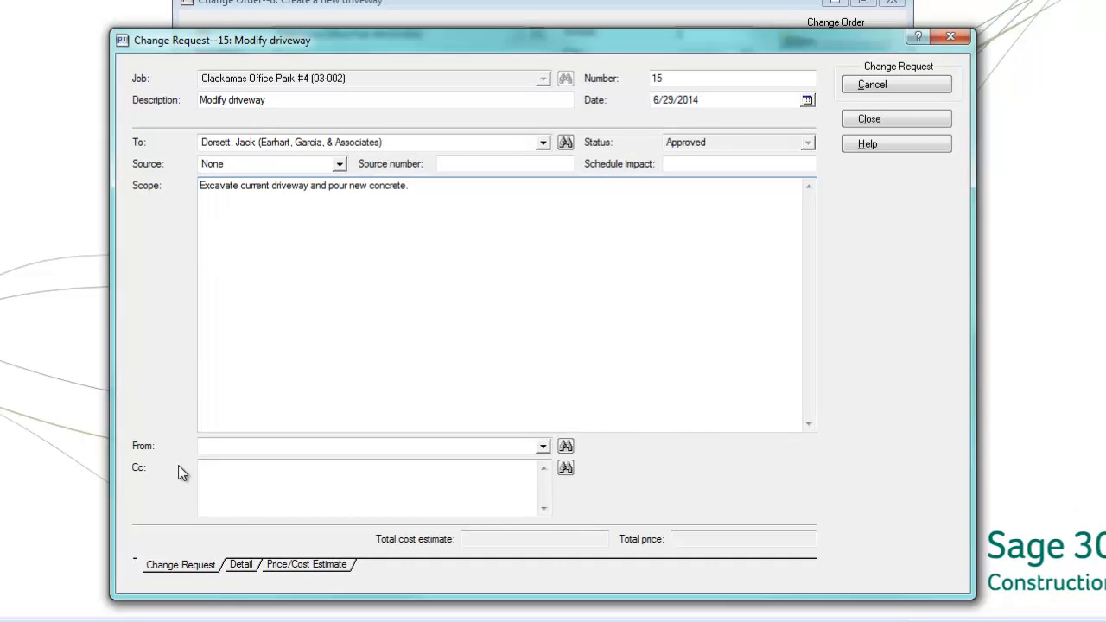
# Review request 15's Detail page, then move to its Price/Cost Estimate page.
pyautogui.click(242, 564)
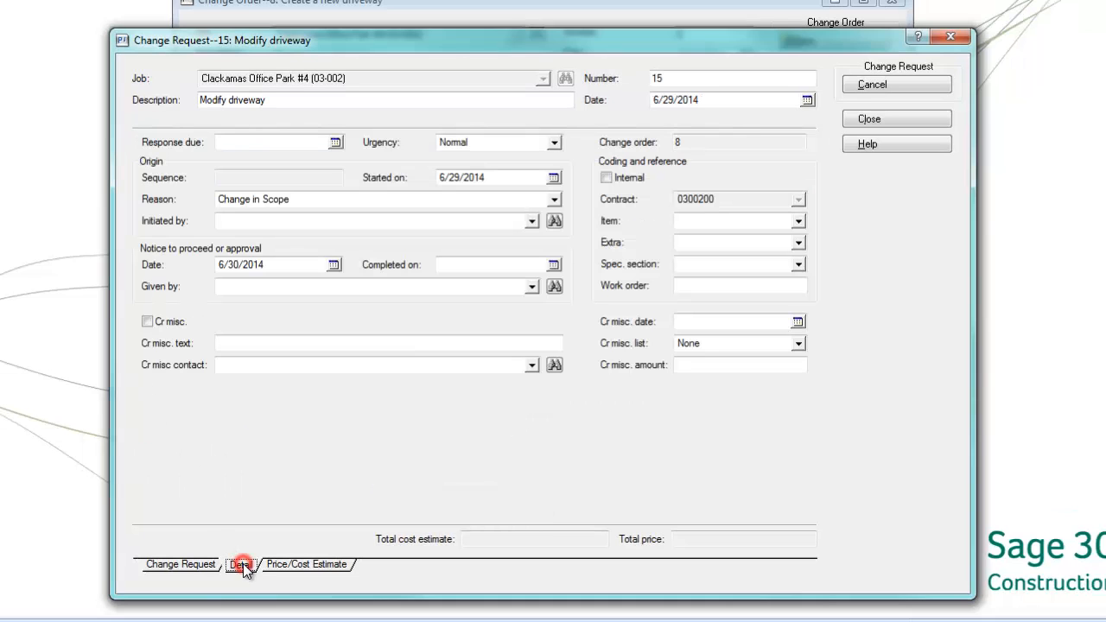
pyautogui.click(240, 563)
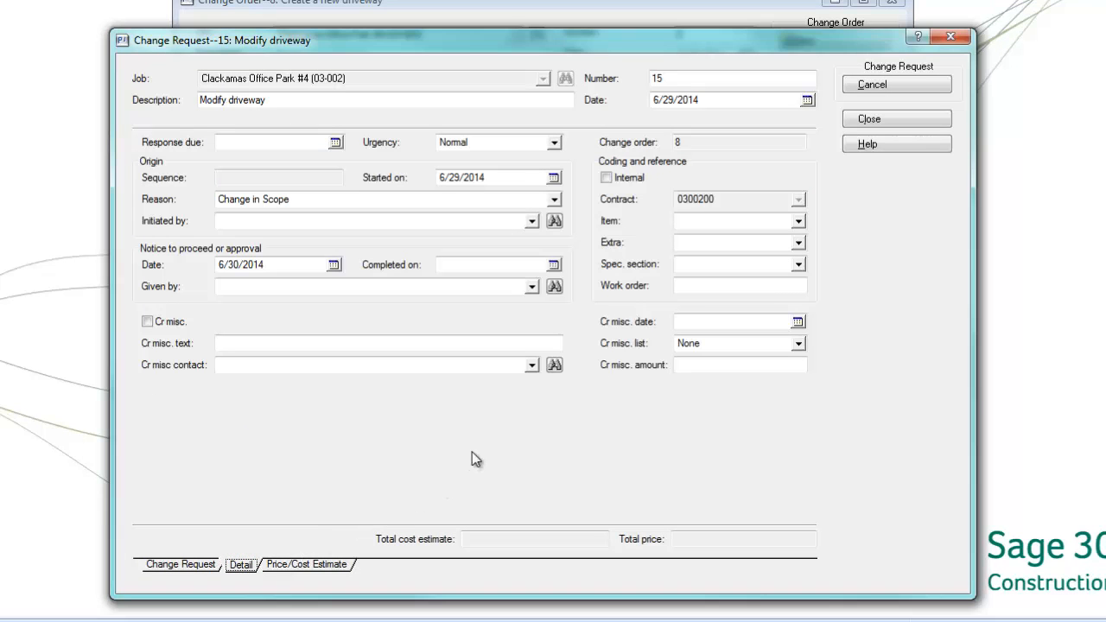
pyautogui.moveTo(492, 439)
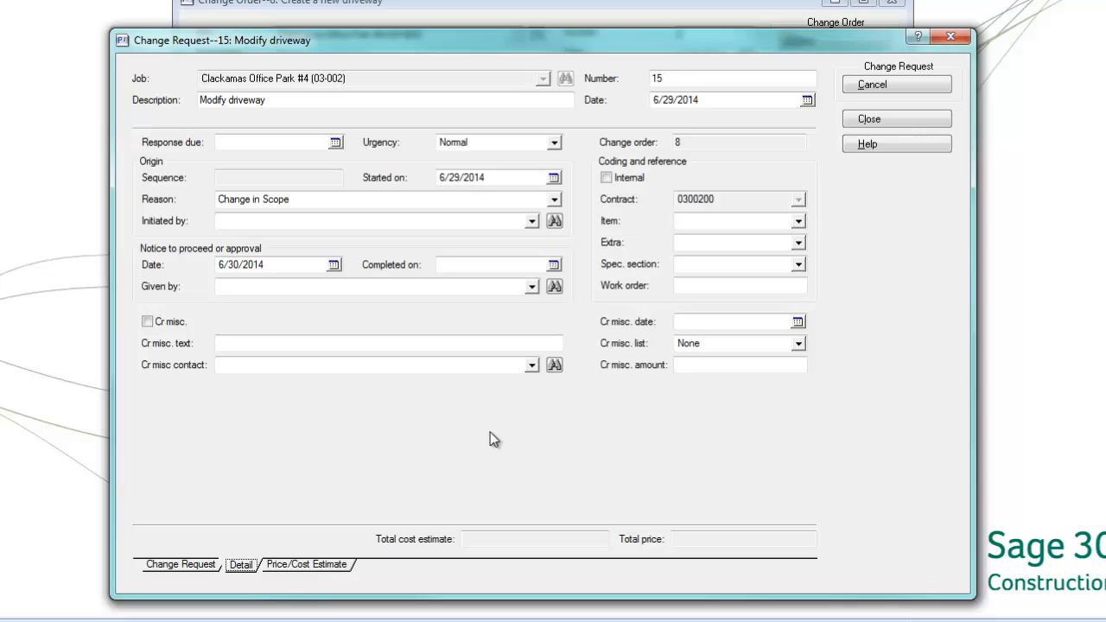
pyautogui.moveTo(298, 563)
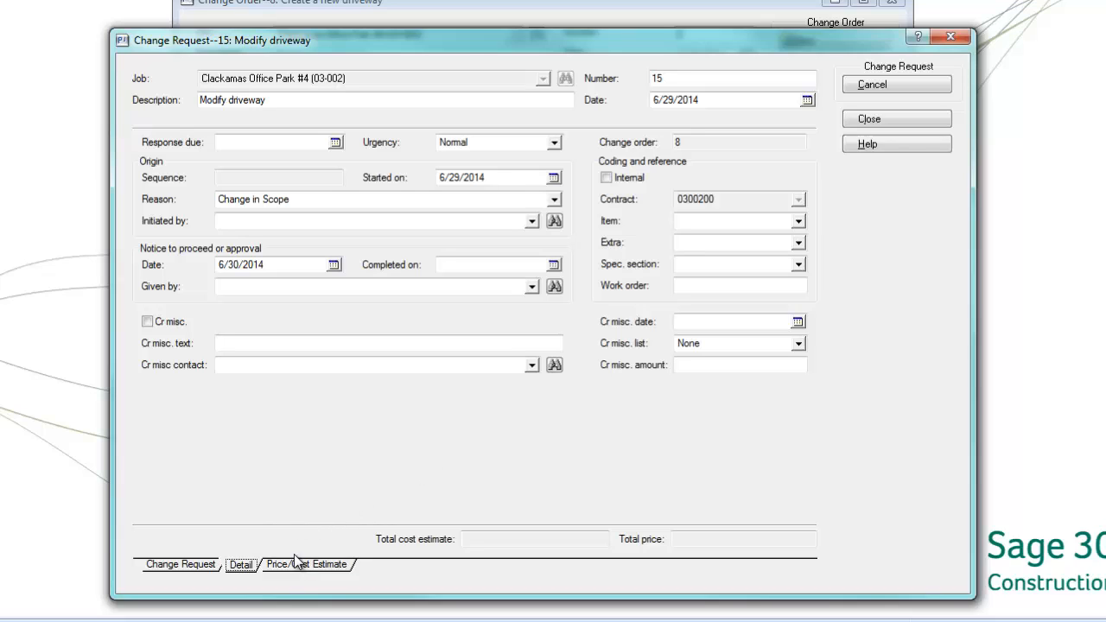
pyautogui.click(308, 563)
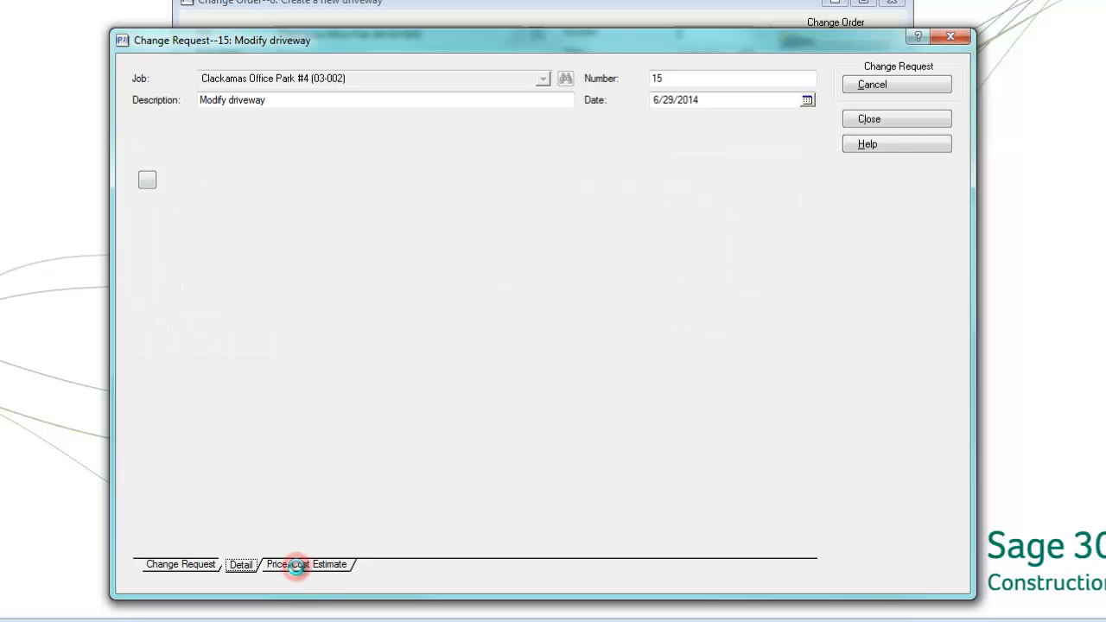
# Check the Detail page again and return to pricing with the Lump sum method.
pyautogui.click(308, 563)
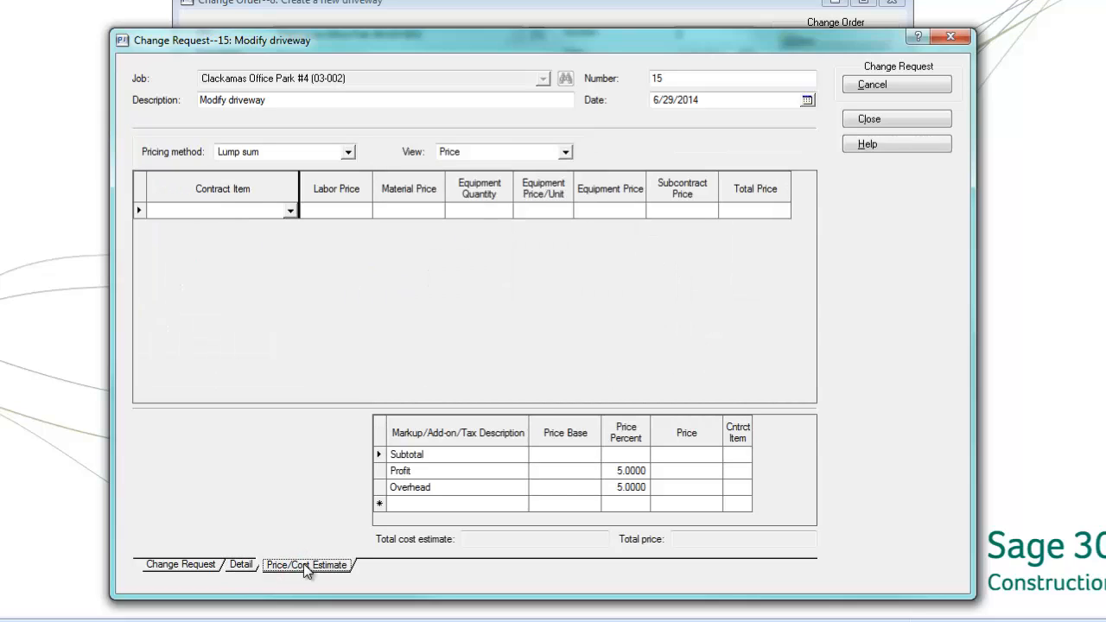
pyautogui.click(241, 563)
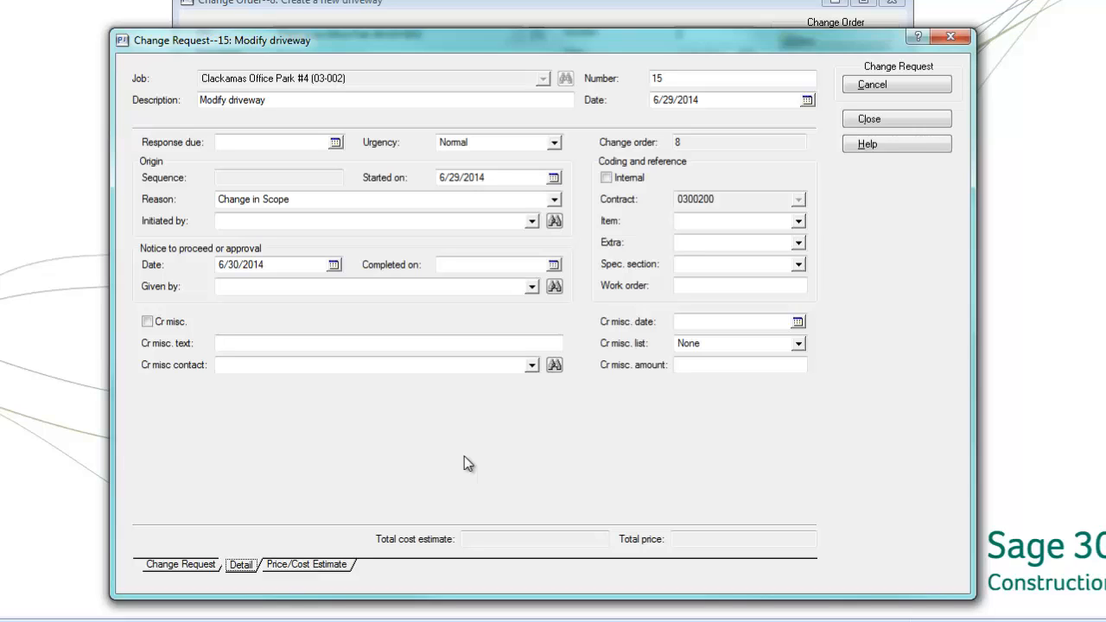
pyautogui.click(306, 563)
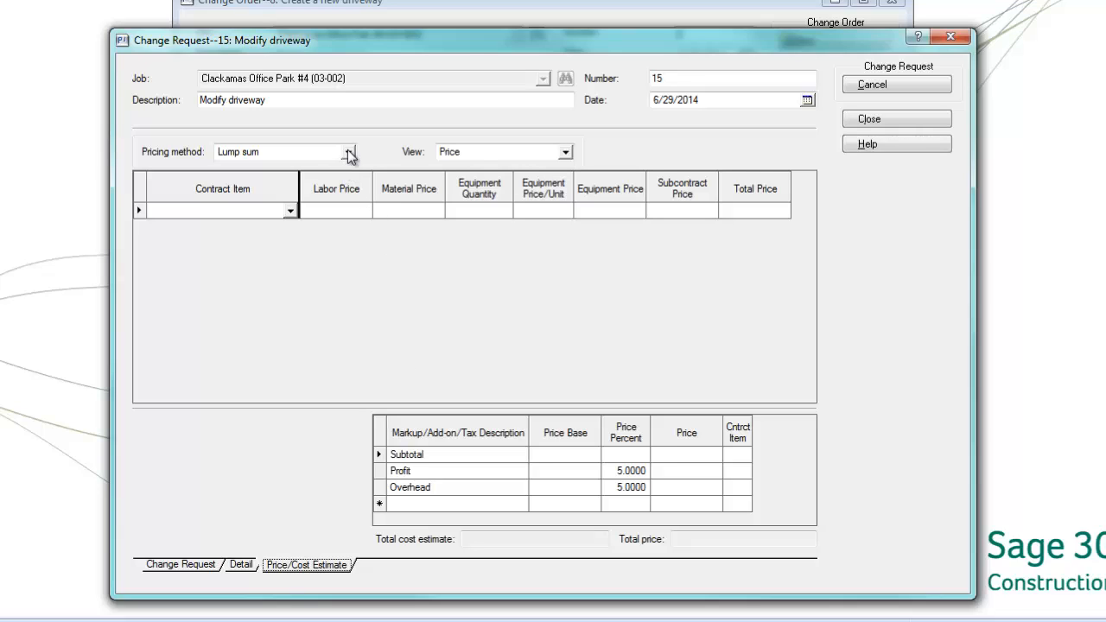
pyautogui.click(349, 152)
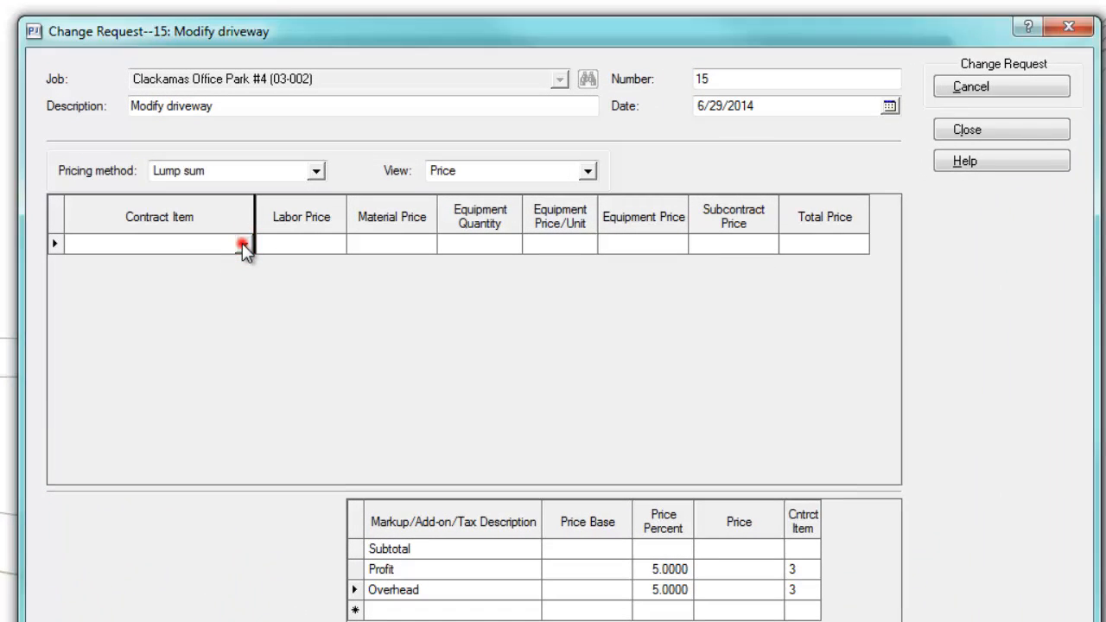
# Price contract item 3 at 7,500 labor and 2,500 material, totaling 11,000 with markups.
pyautogui.click(159, 243)
pyautogui.write('3')
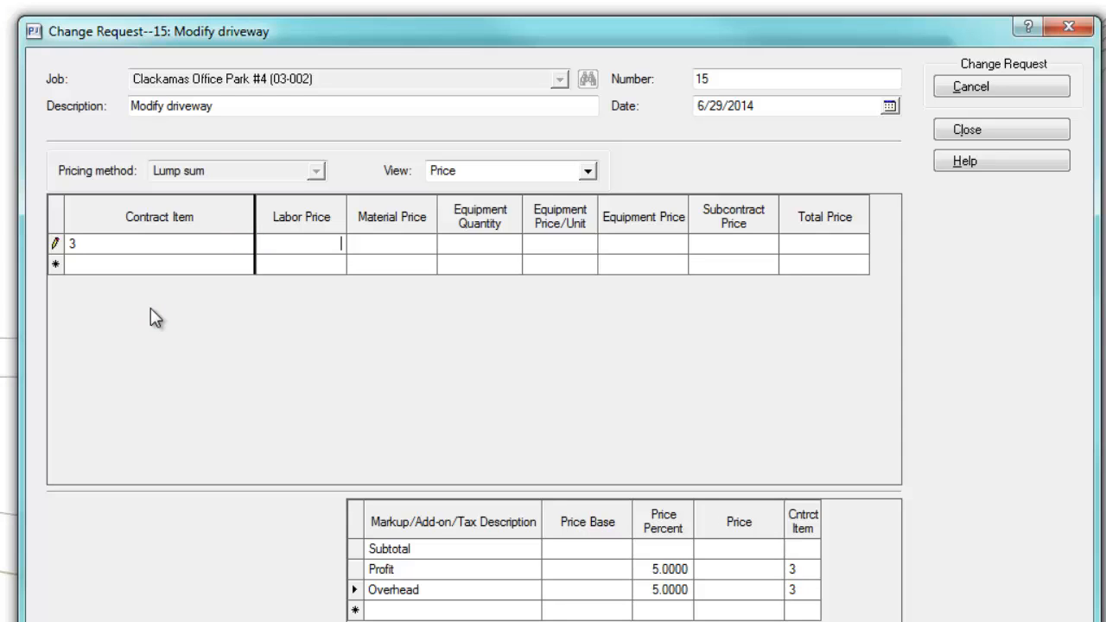
pyautogui.write('750')
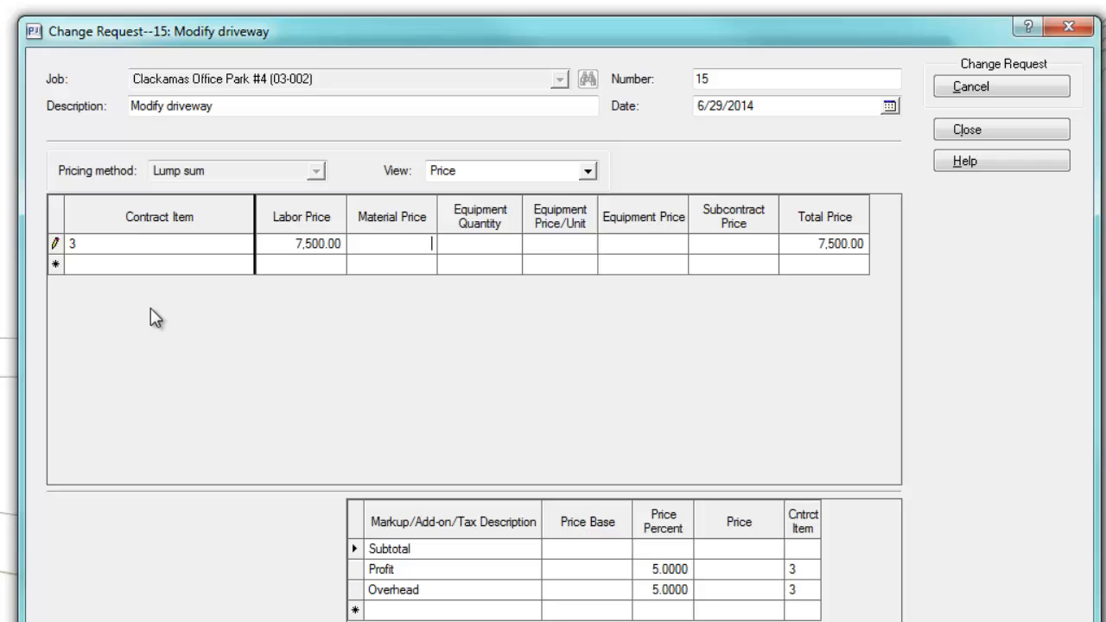
pyautogui.write('2500')
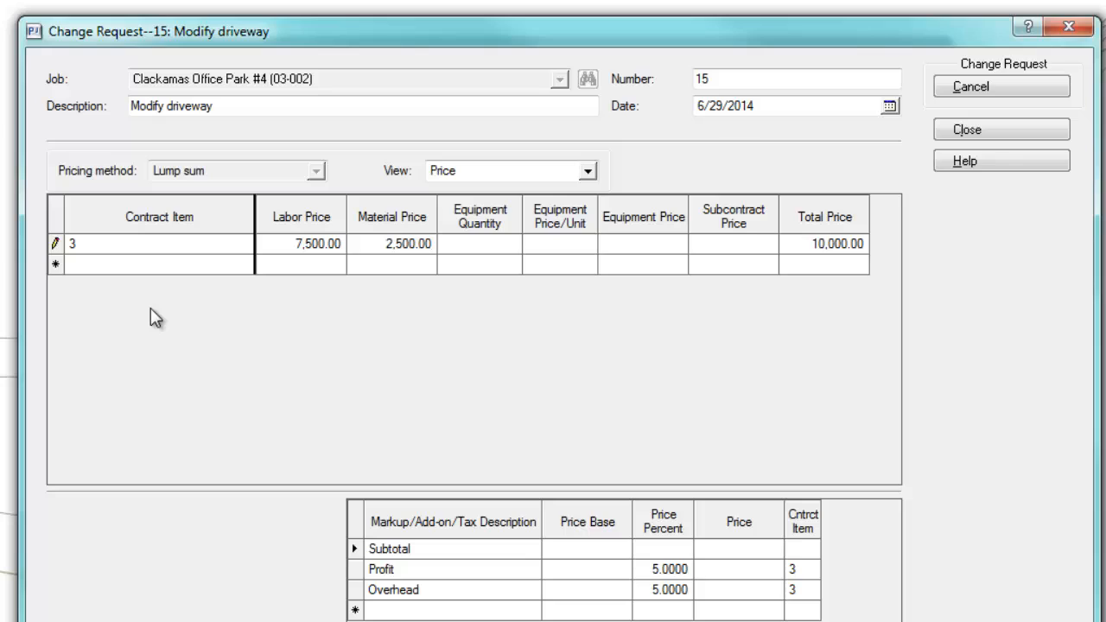
pyautogui.click(559, 242)
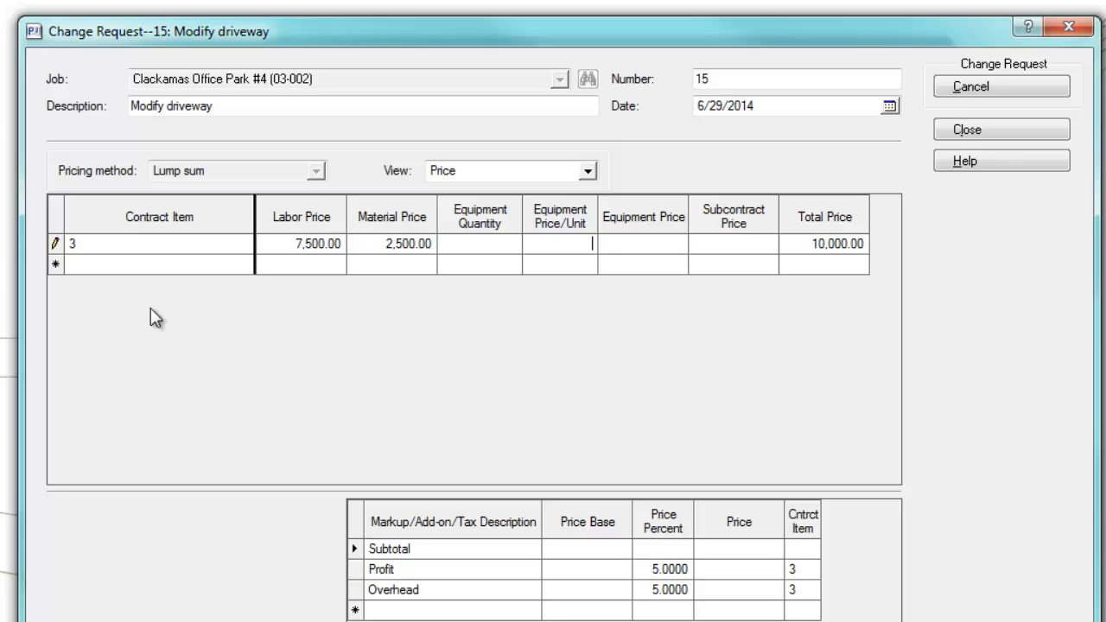
pyautogui.moveTo(698, 280)
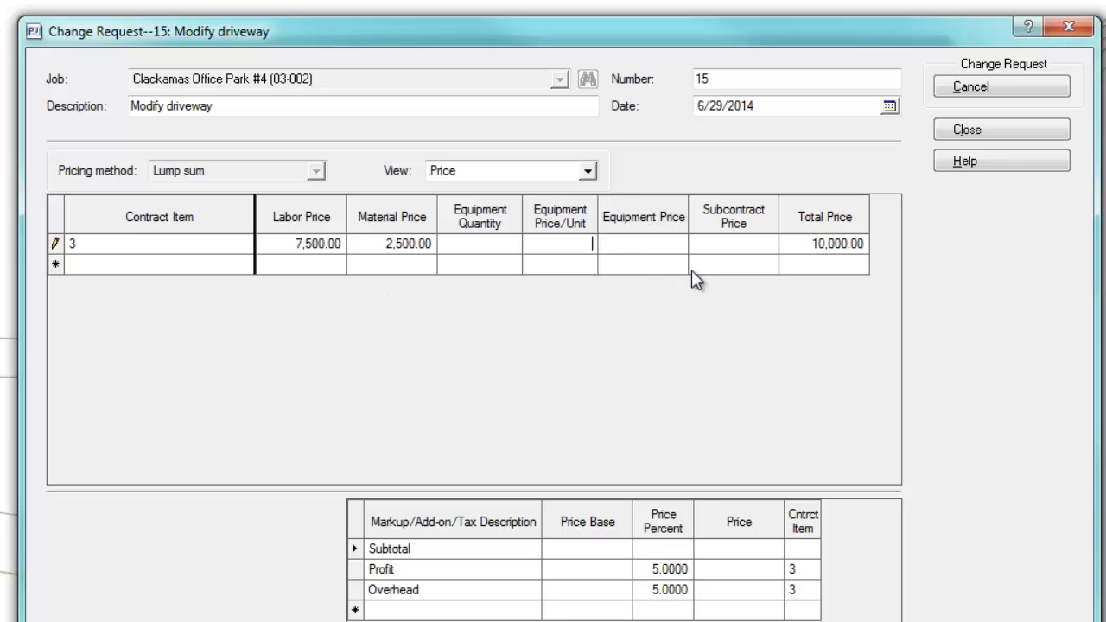
pyautogui.moveTo(798, 257)
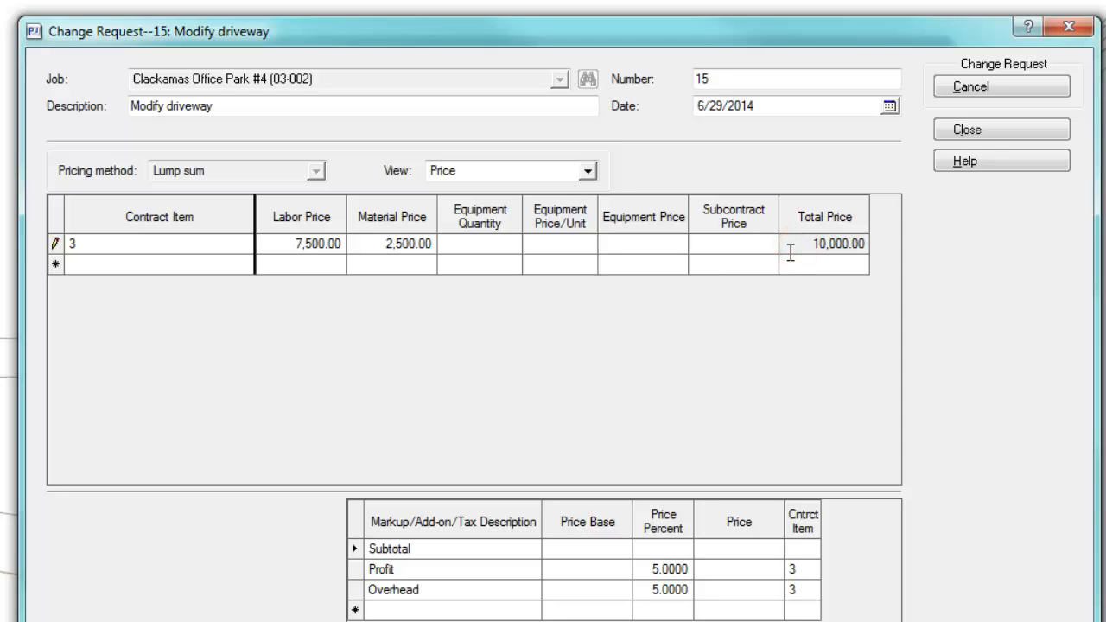
pyautogui.click(838, 242)
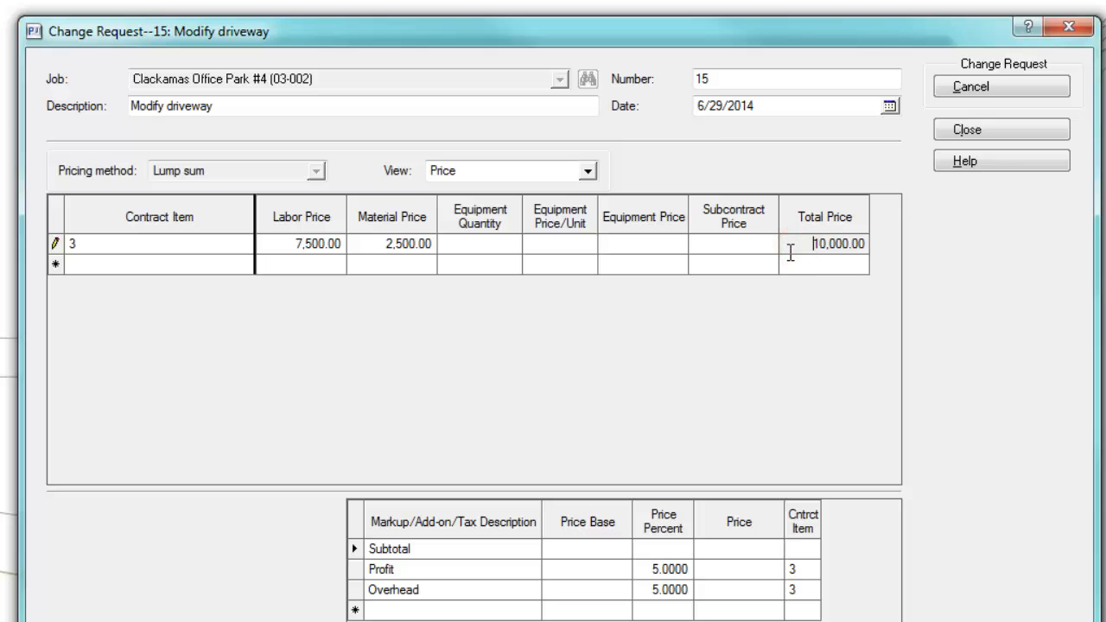
pyautogui.click(159, 263)
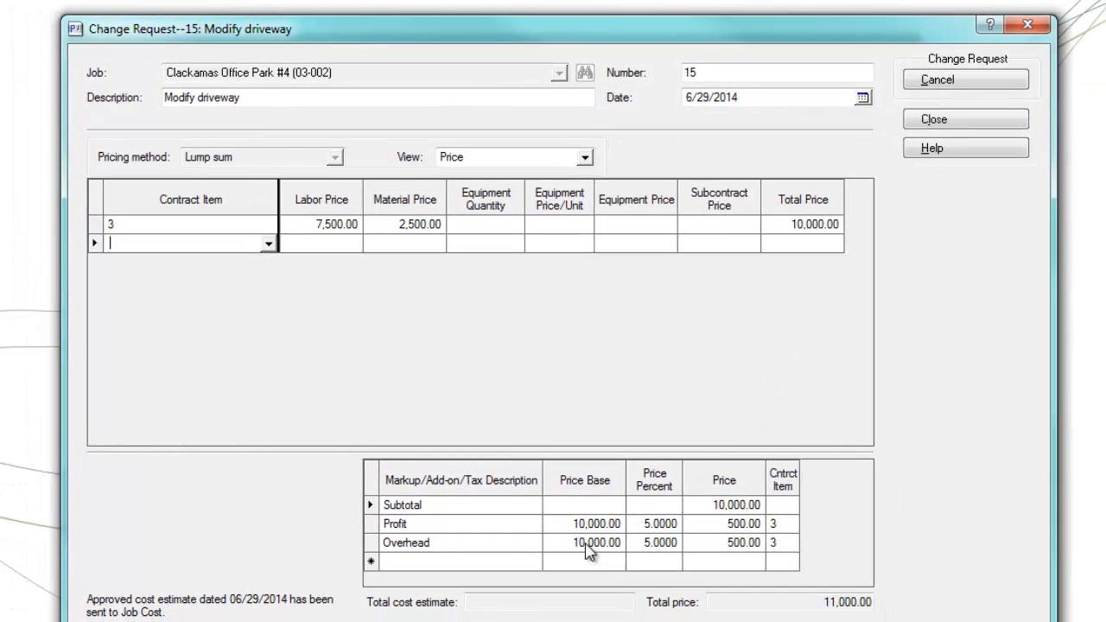
pyautogui.moveTo(615, 558)
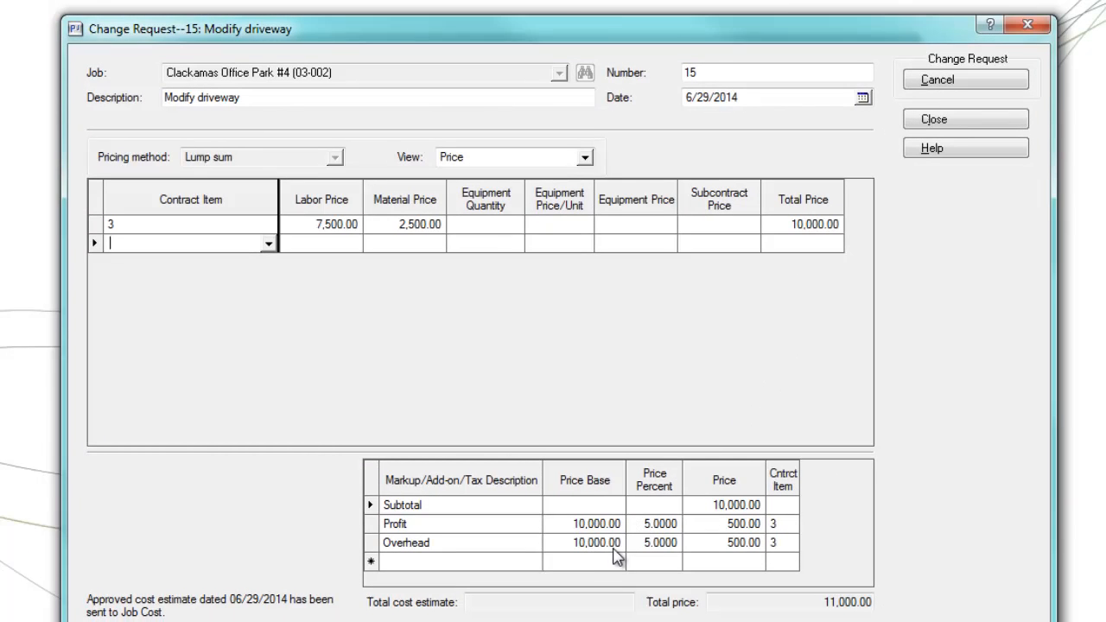
pyautogui.moveTo(639, 544)
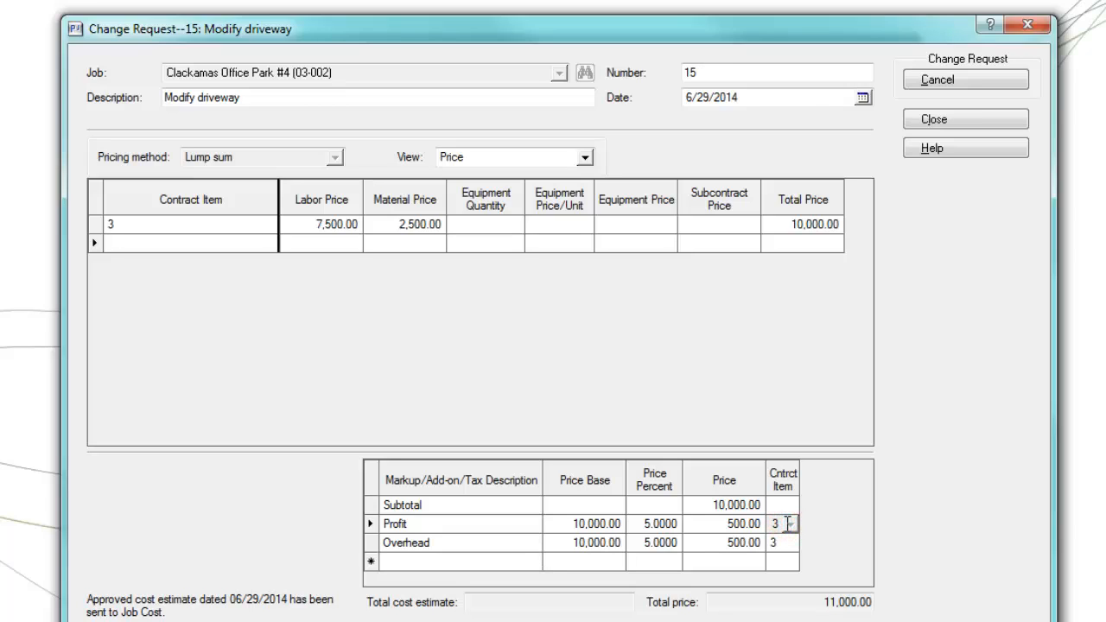
pyautogui.click(781, 543)
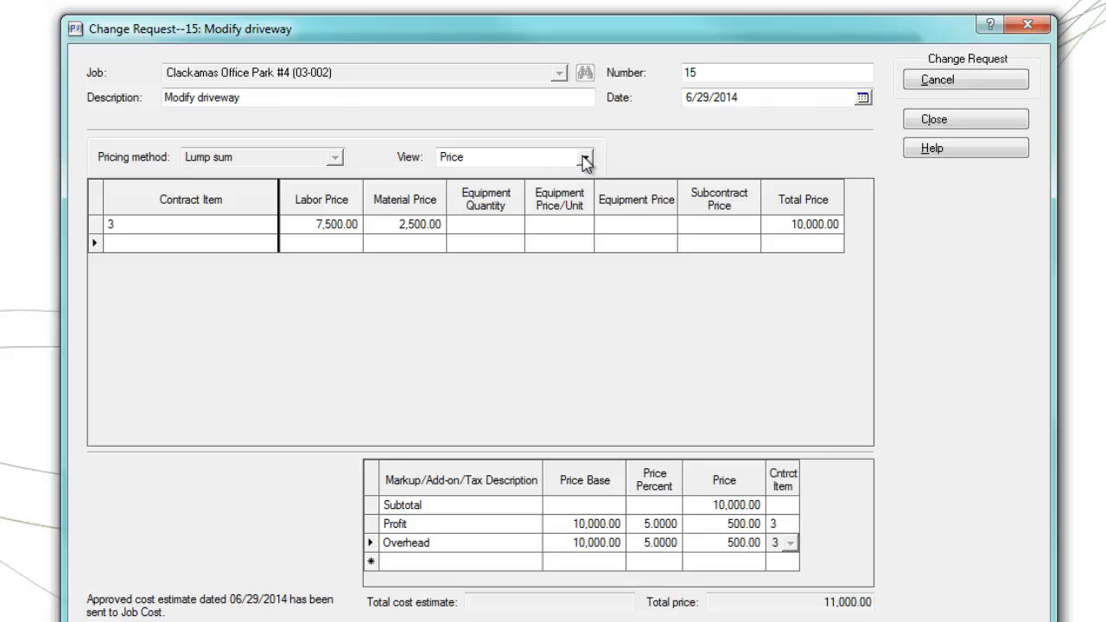
# Switch the View drop-down from price lines to Cost estimate.
pyautogui.click(584, 157)
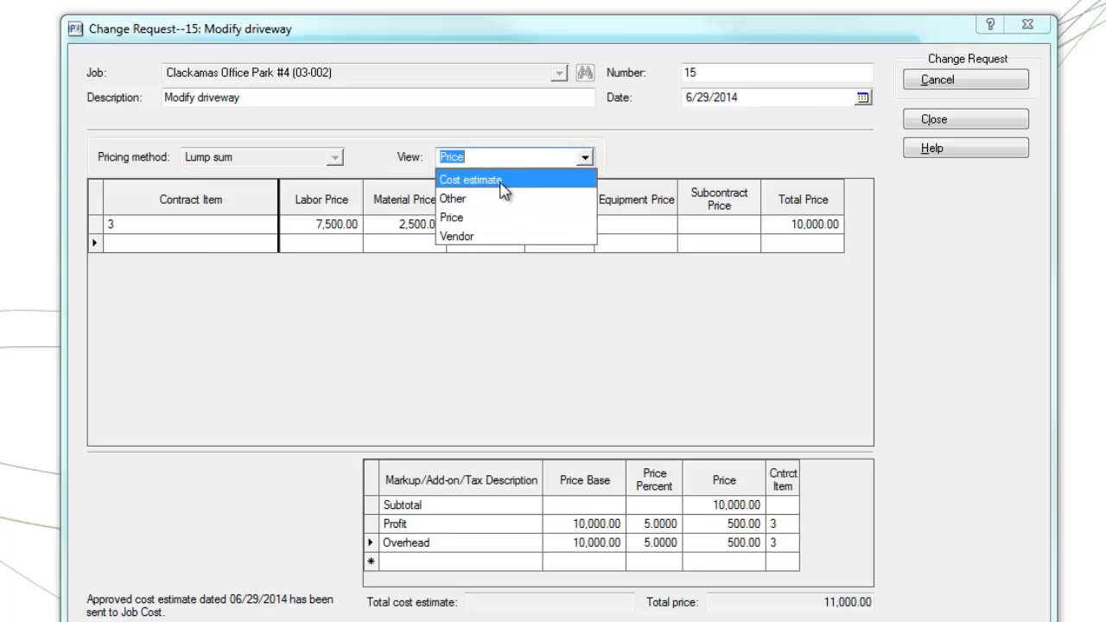
pyautogui.click(470, 179)
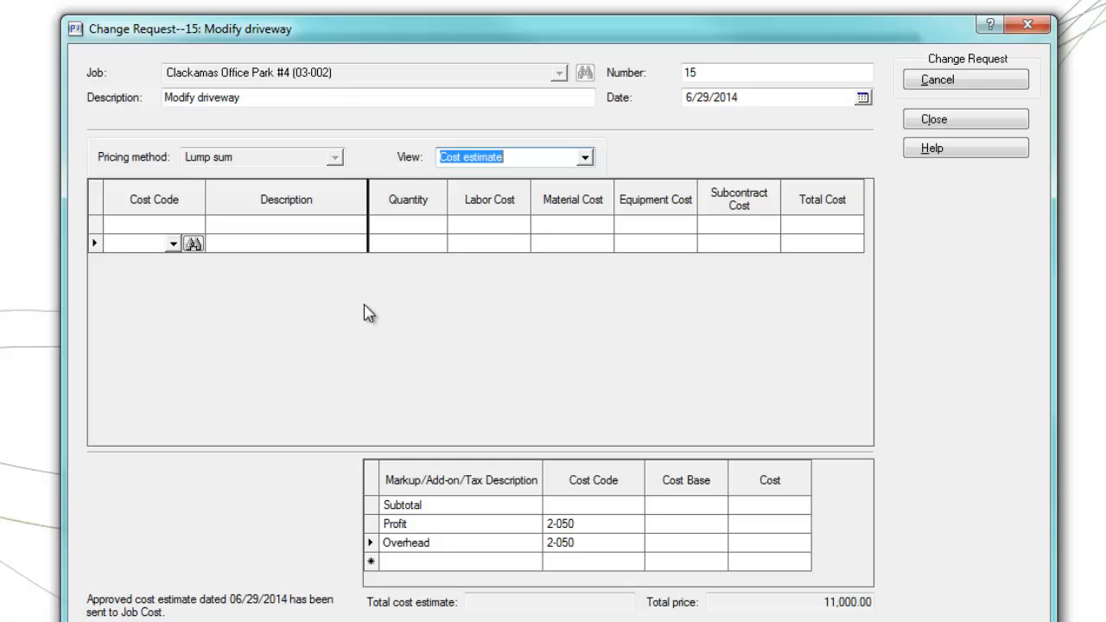
pyautogui.moveTo(349, 311)
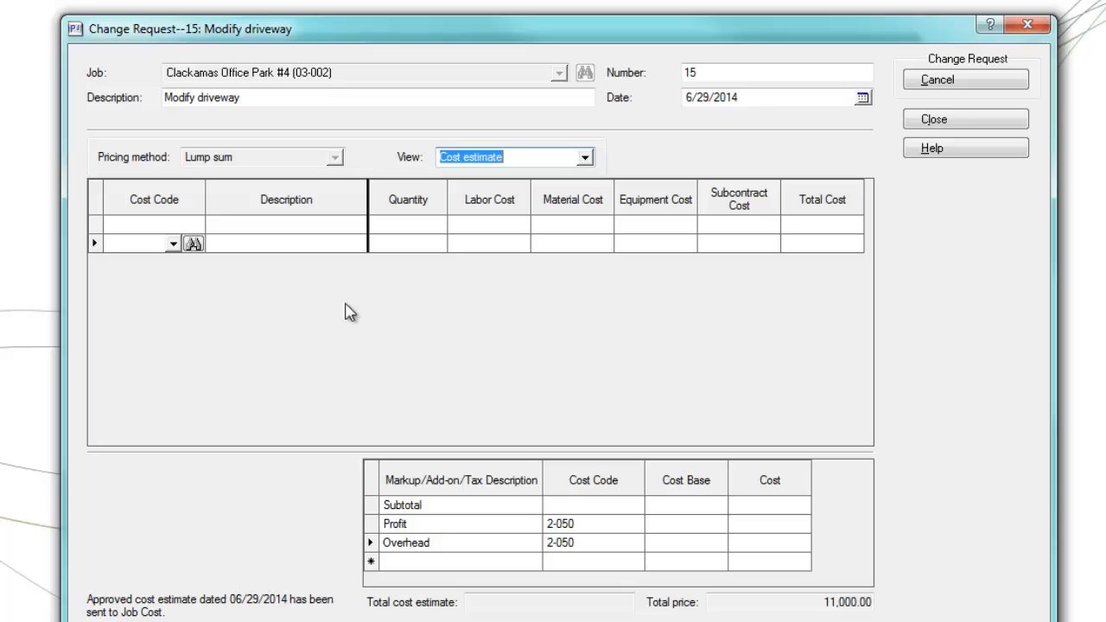
pyautogui.moveTo(320, 316)
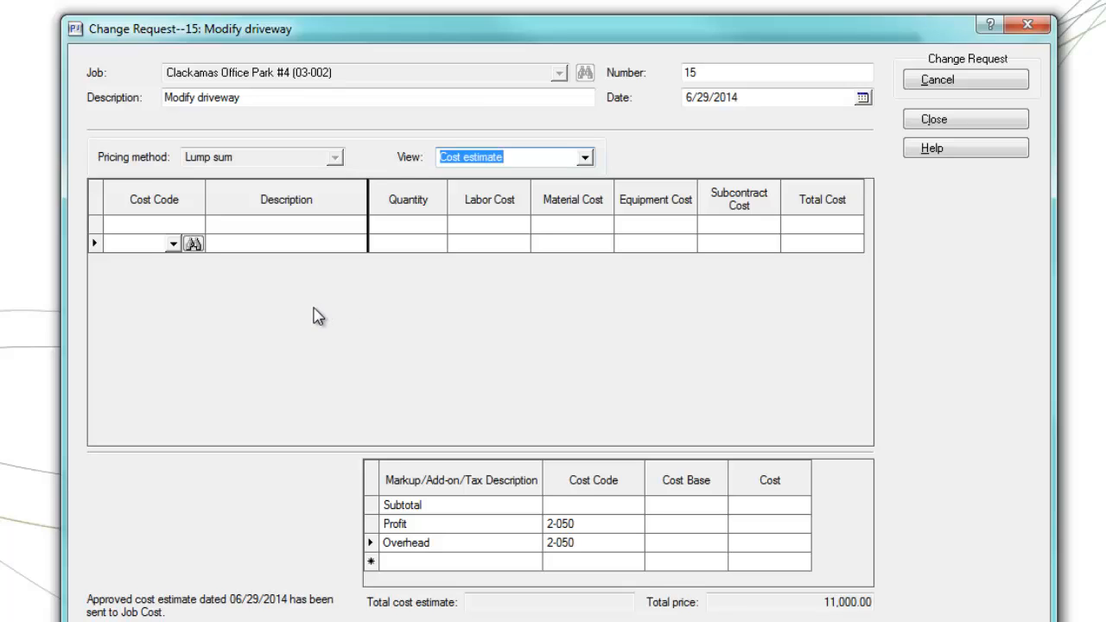
# Enter the 2-050 Demolition cost line with quantity 1.
pyautogui.click(127, 224)
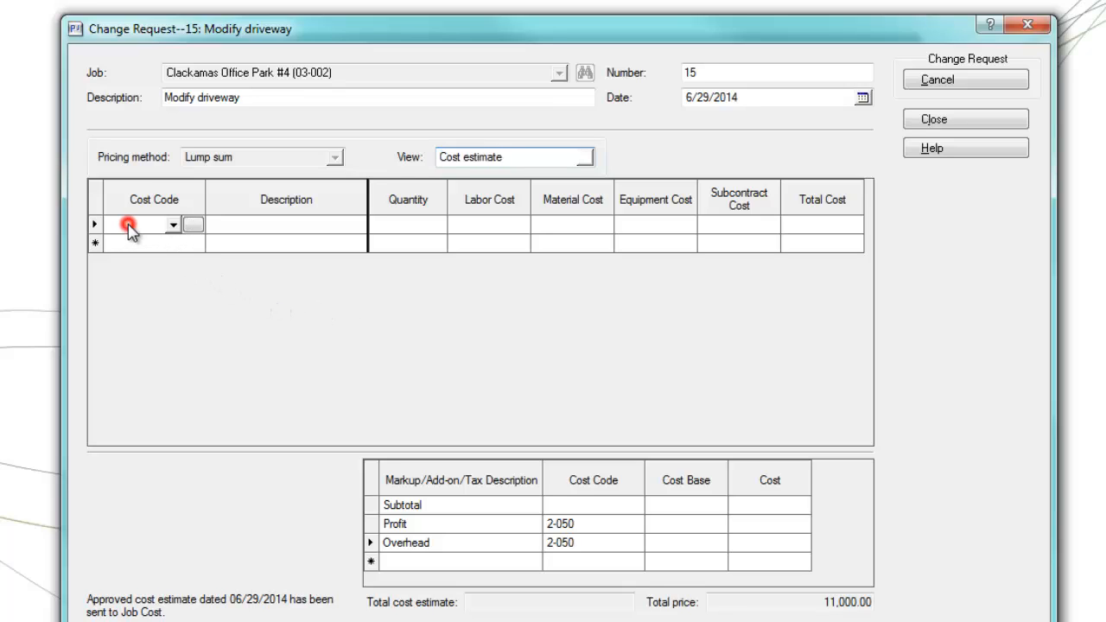
pyautogui.click(173, 225)
pyautogui.write('2-050')
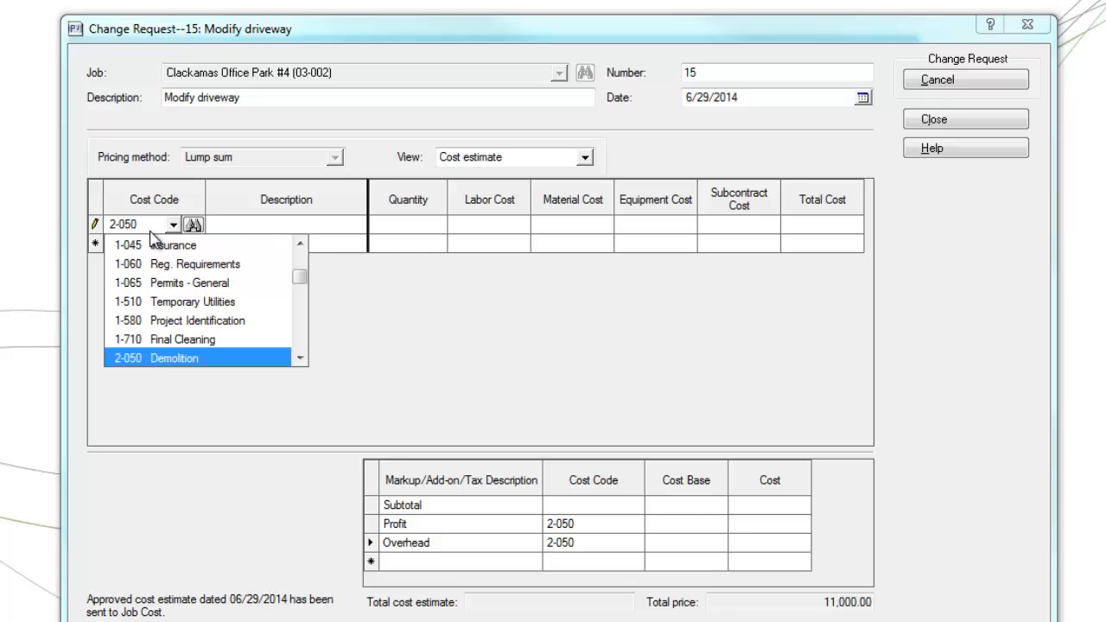
pyautogui.click(173, 358)
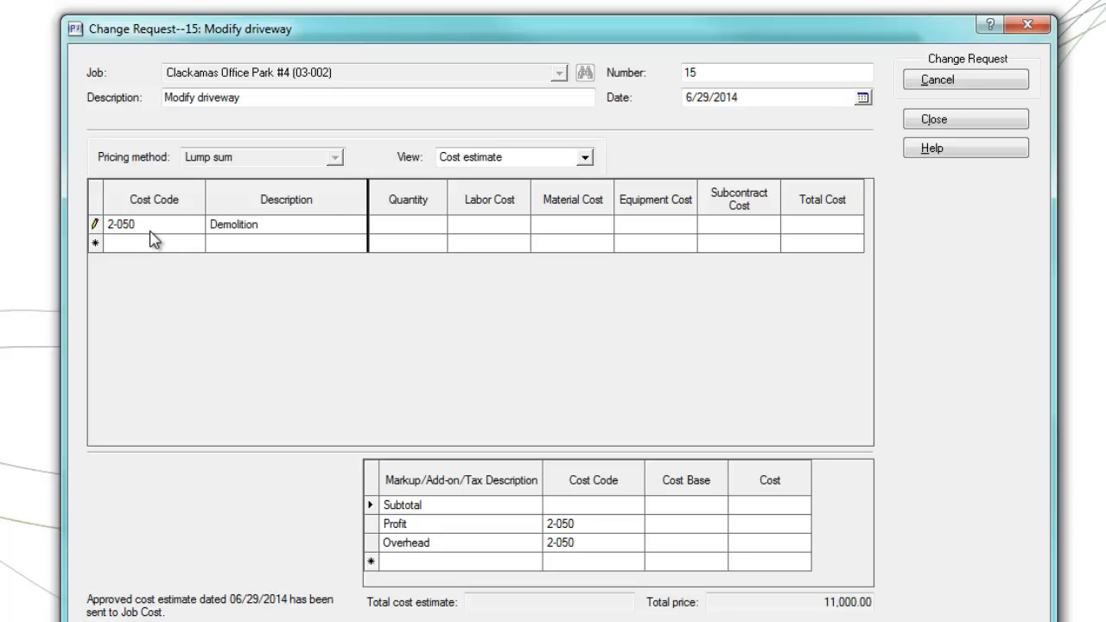
pyautogui.write('1')
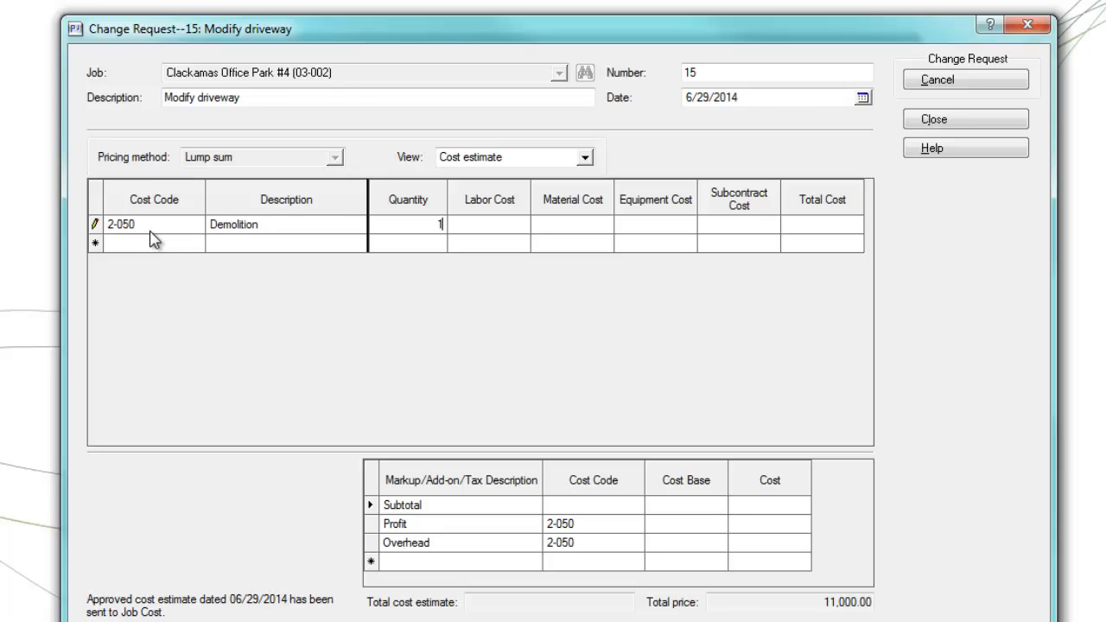
pyautogui.write('50')
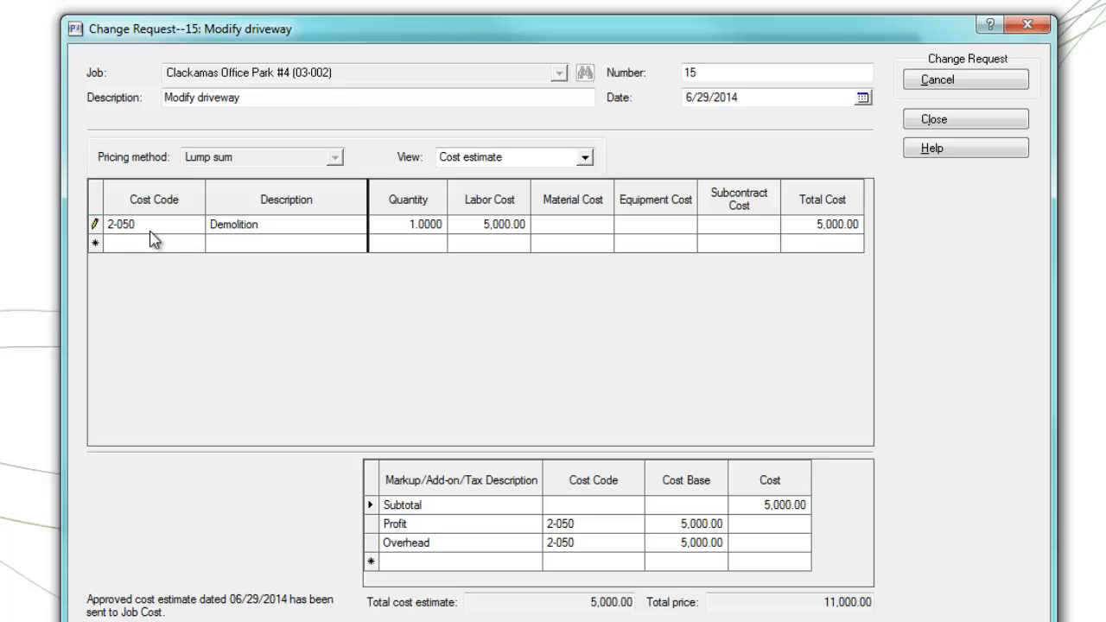
pyautogui.click(138, 242)
pyautogui.write('2-220')
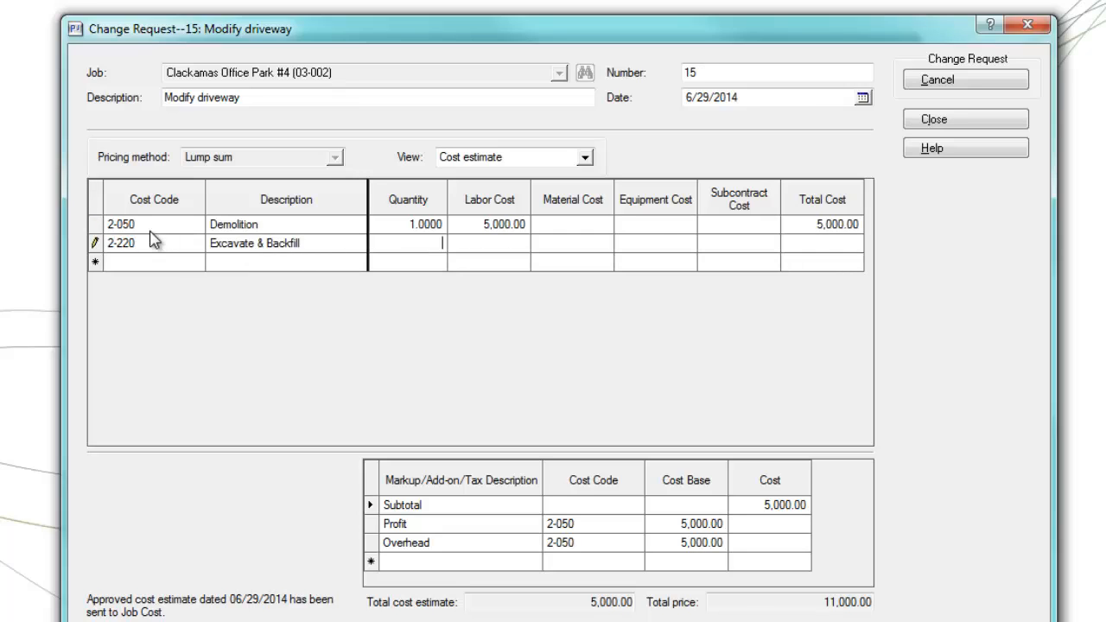
# Code 2-220 Excavate & Backfill at 1,500 and 2-510 Asphalt Paving at 1,000 labor.
pyautogui.write('1.0000')
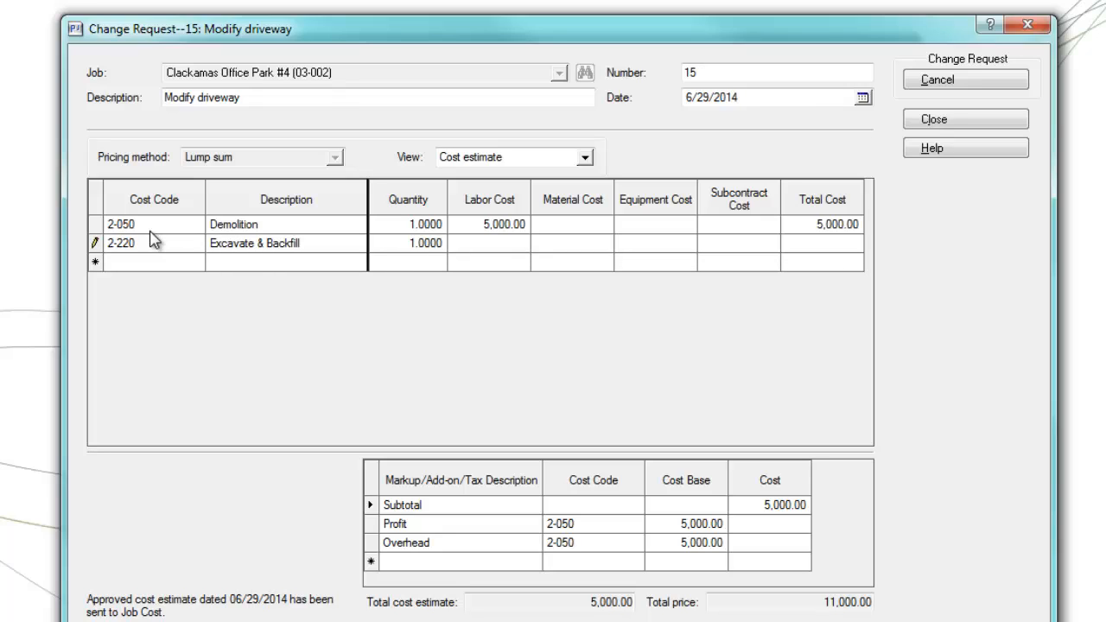
pyautogui.write('1,500.00')
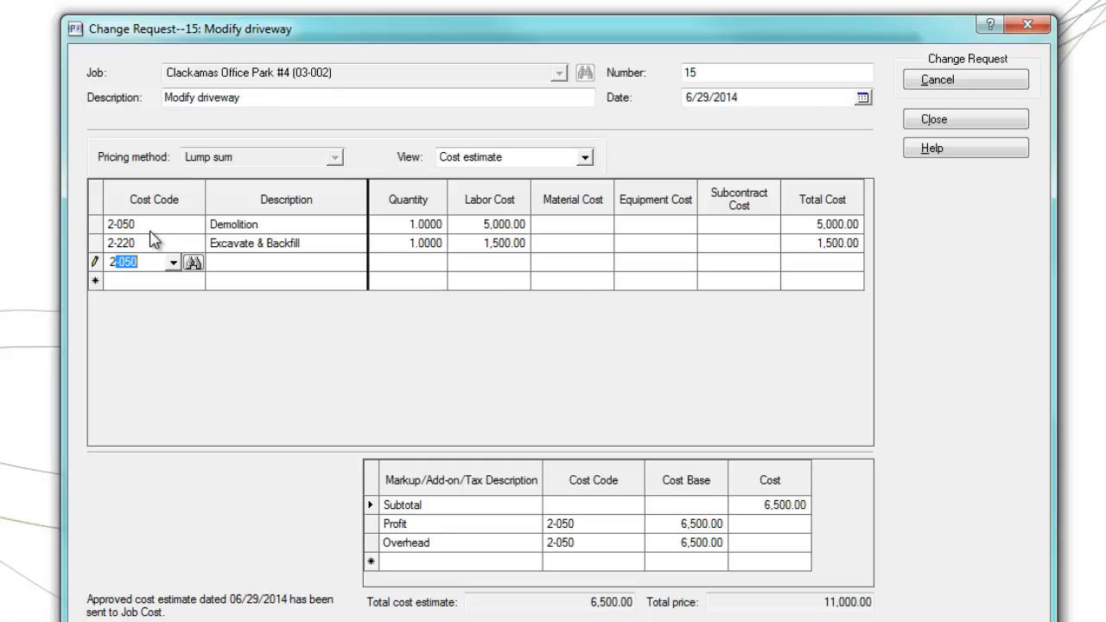
pyautogui.write('2-510')
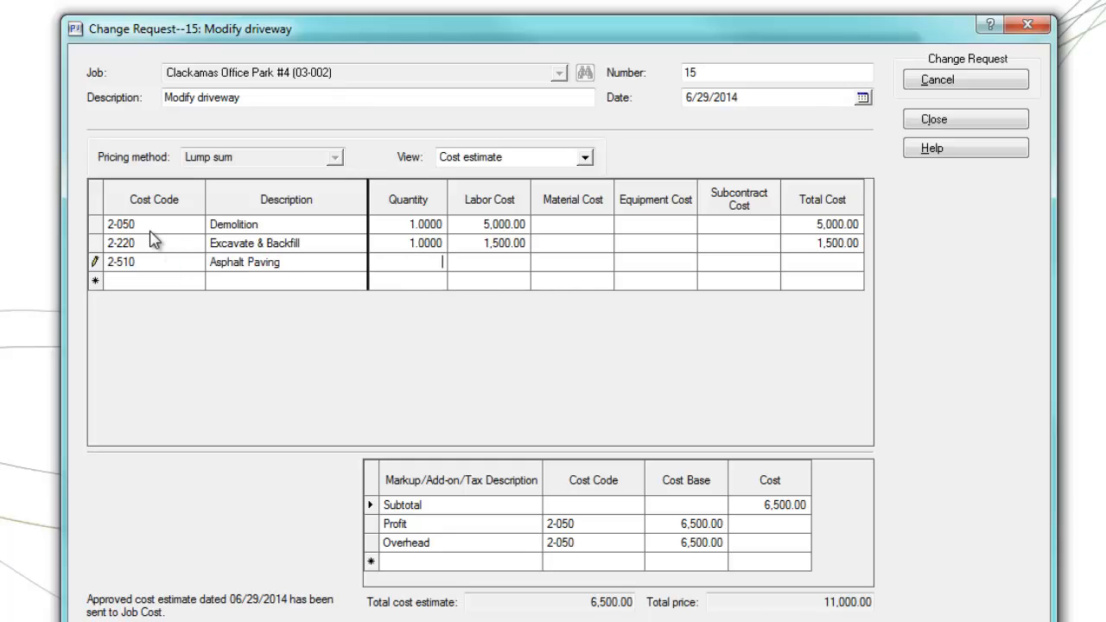
pyautogui.write('1,000.00')
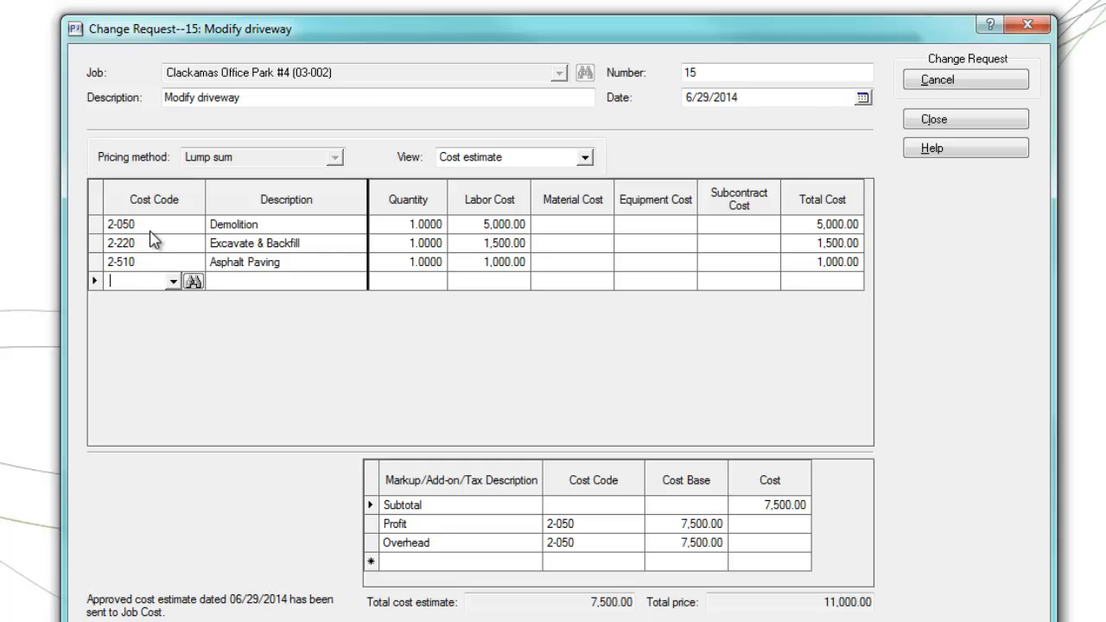
pyautogui.moveTo(601, 538)
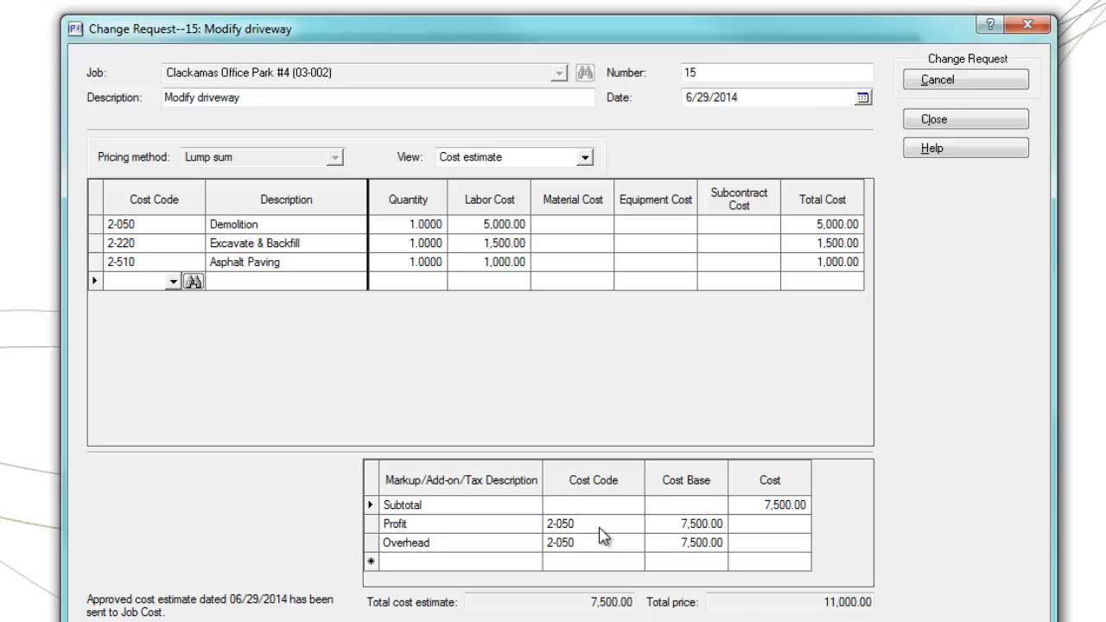
pyautogui.click(574, 523)
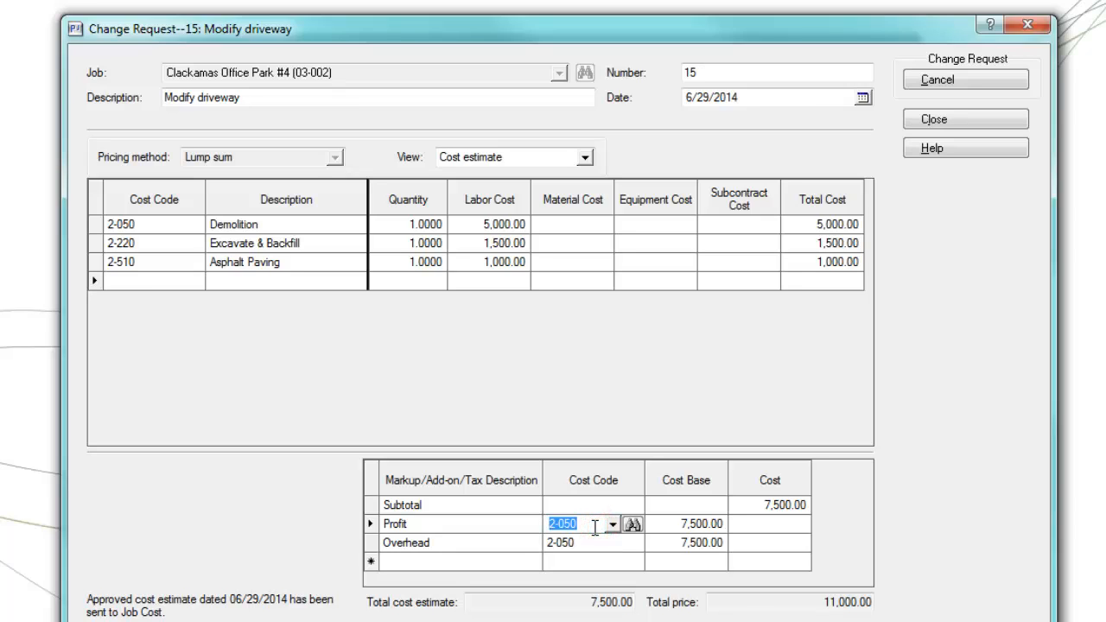
pyautogui.click(595, 542)
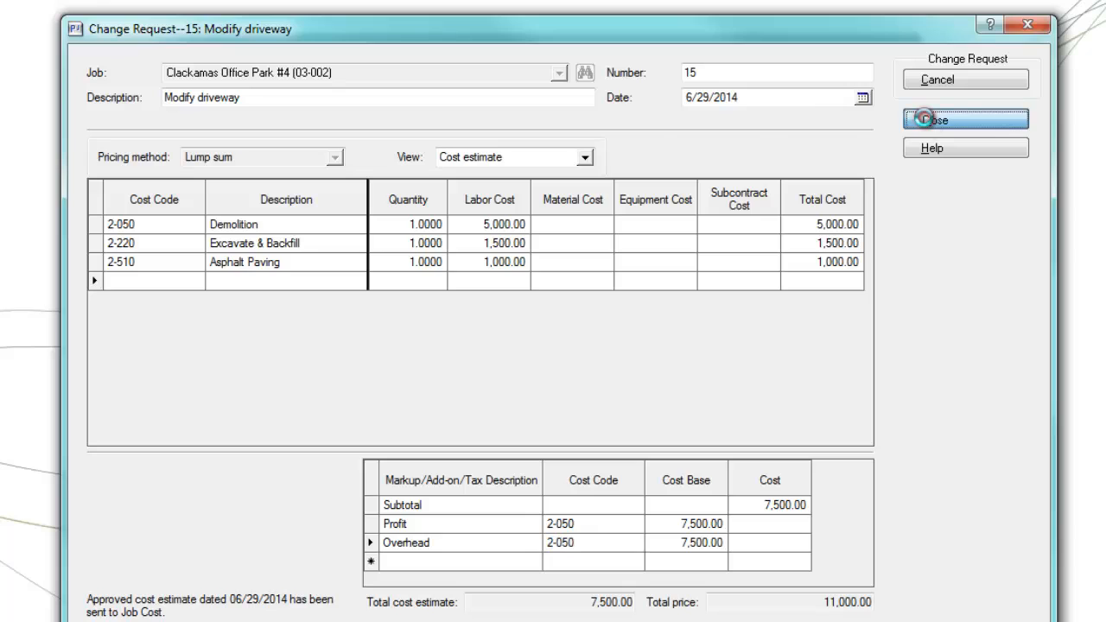
# Close request 15 and save change order 8, accepting the default transaction dates.
pyautogui.click(964, 119)
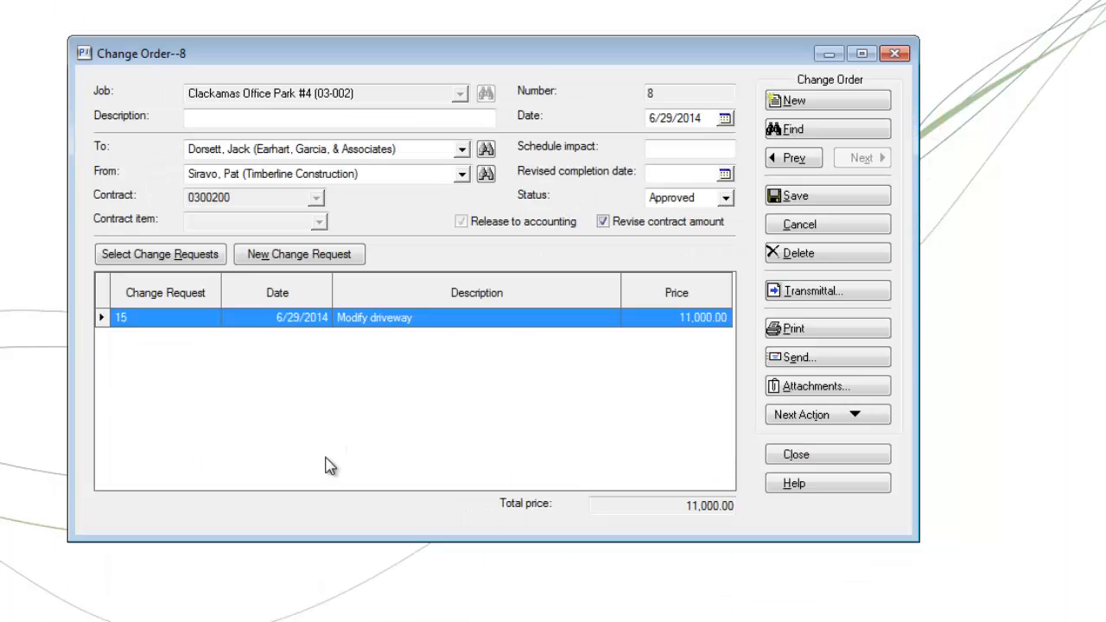
pyautogui.moveTo(344, 451)
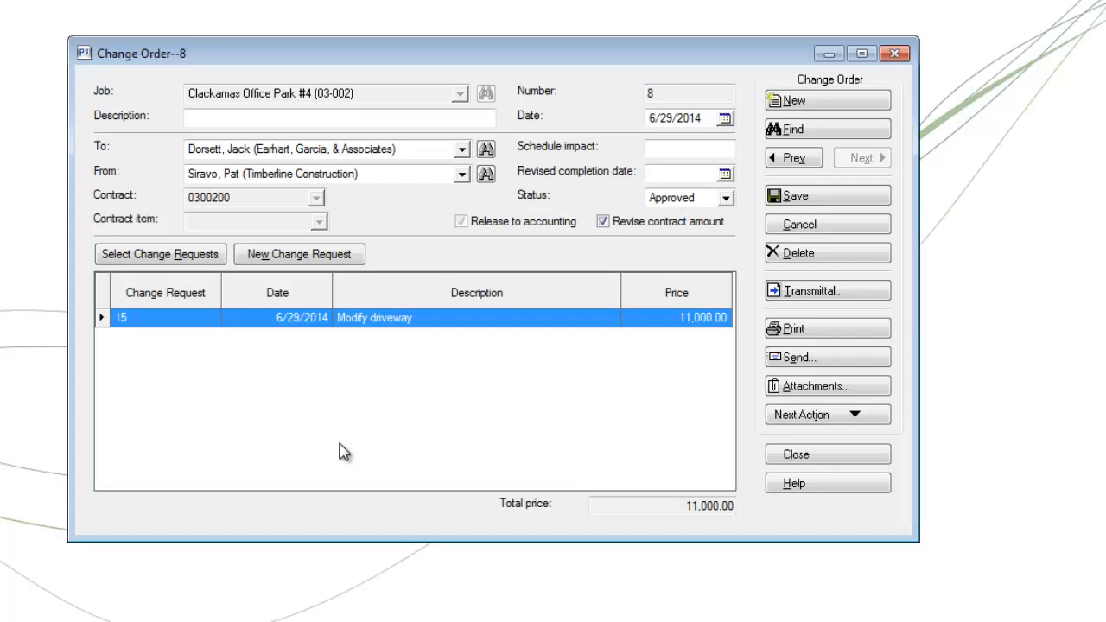
pyautogui.moveTo(777, 269)
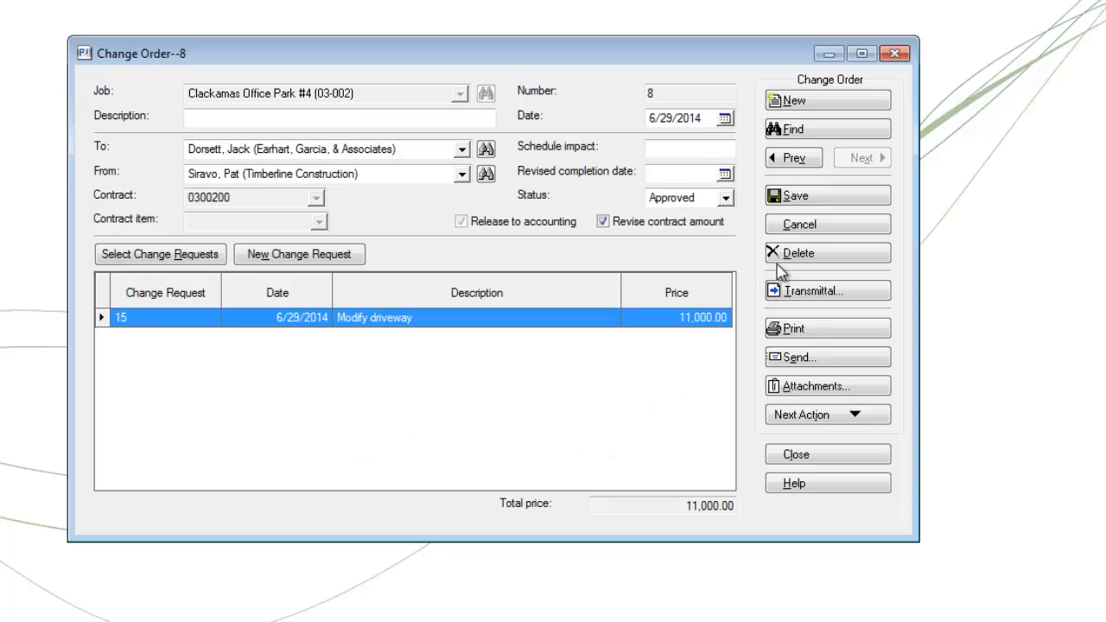
pyautogui.click(794, 195)
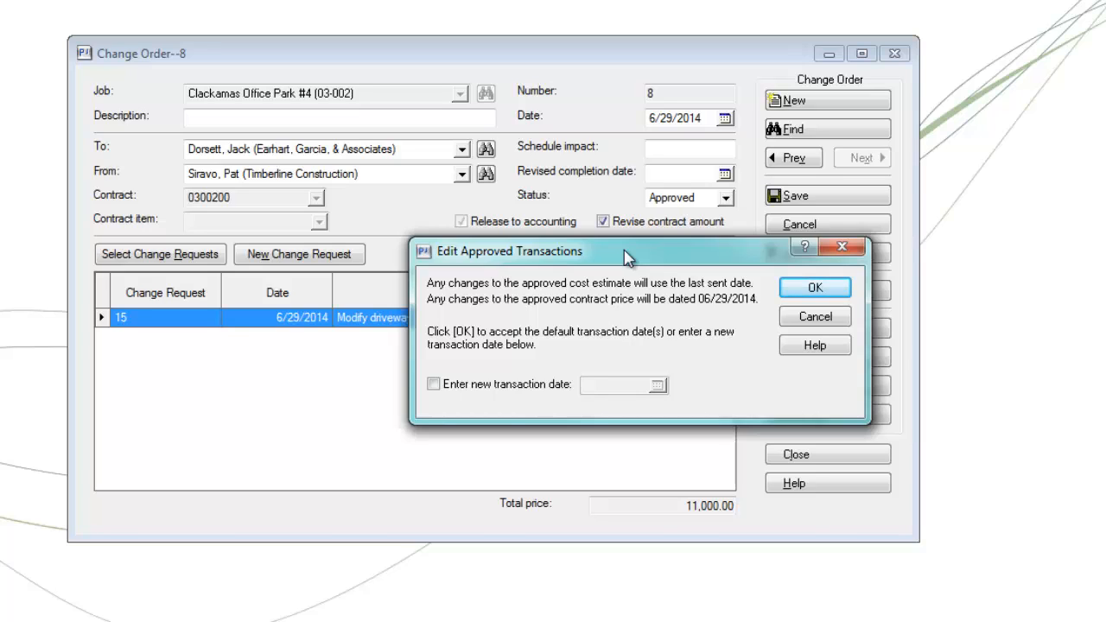
pyautogui.moveTo(678, 274)
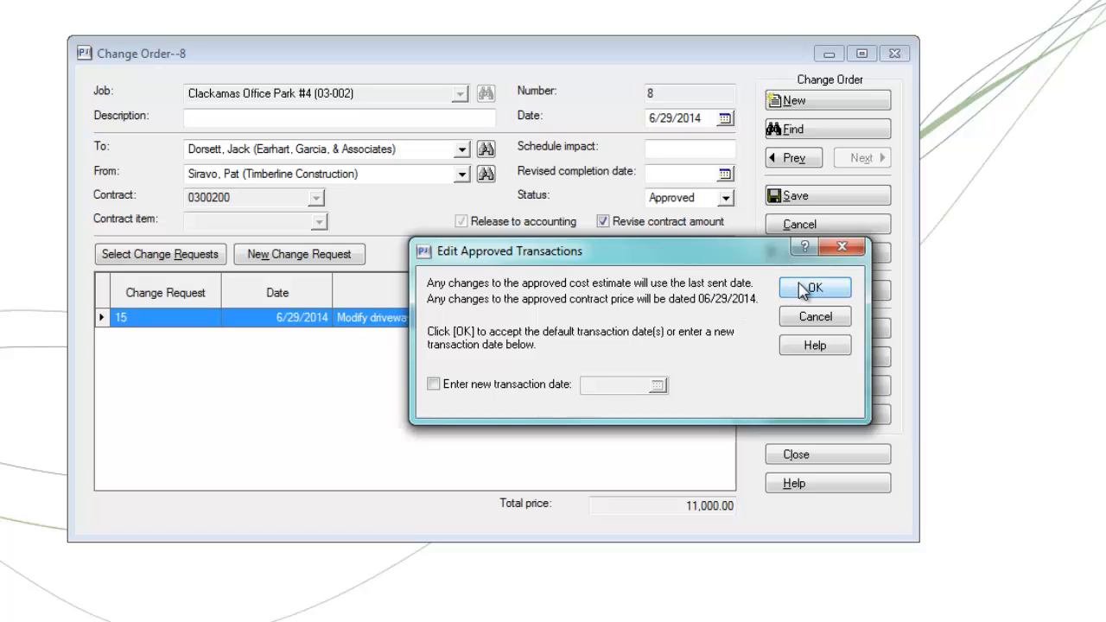
pyautogui.click(812, 287)
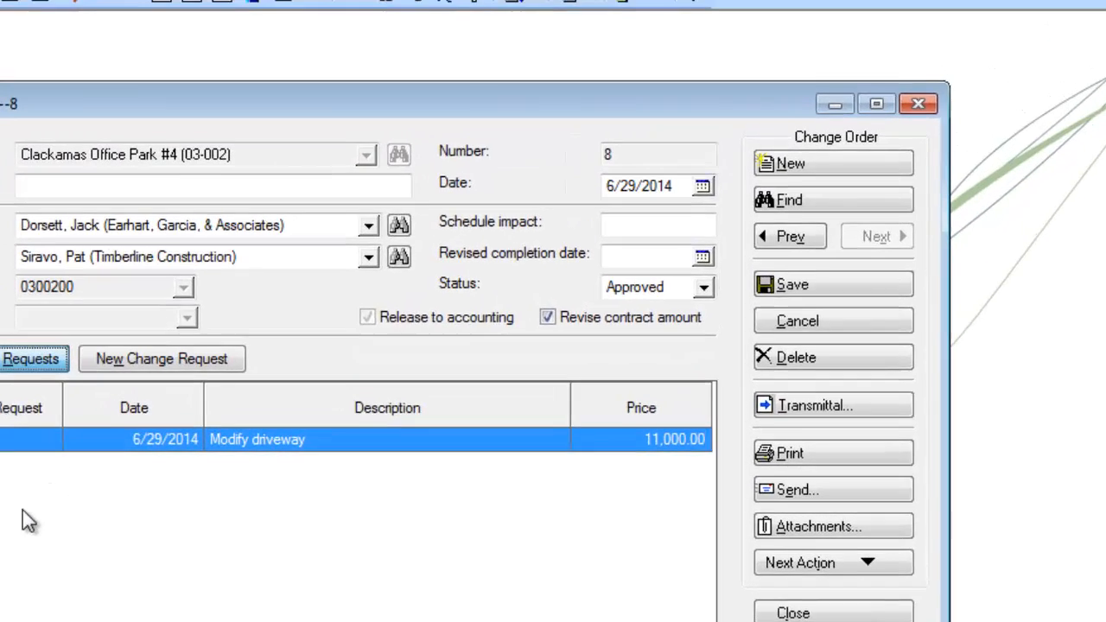
# Add change request 3, Additional sills (18,018), raising change order 8 to 29,018.
pyautogui.click(162, 357)
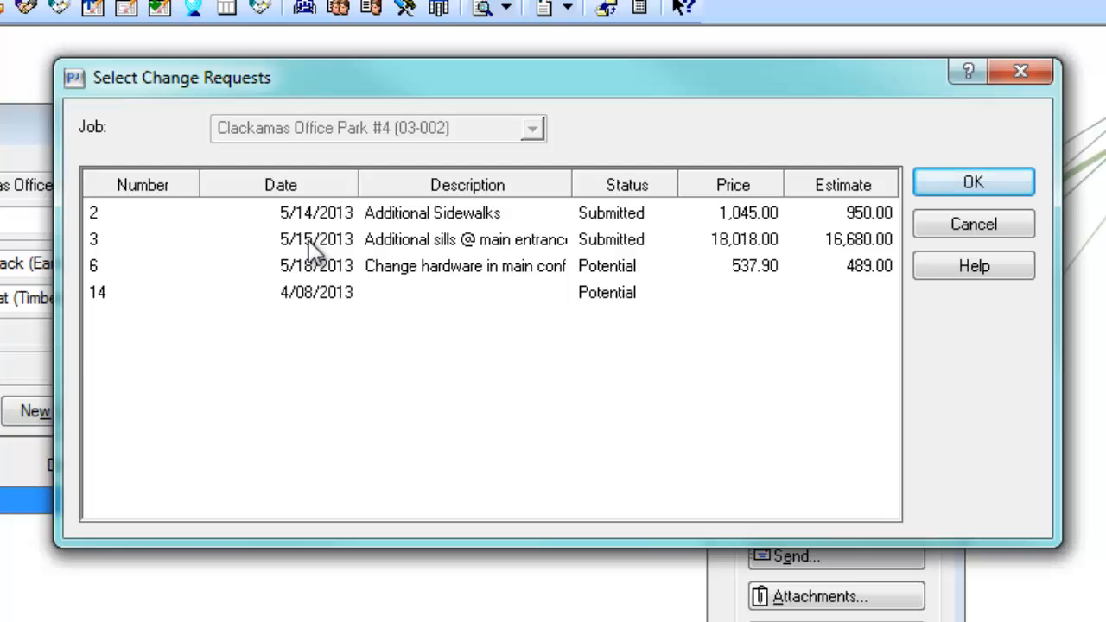
pyautogui.click(103, 238)
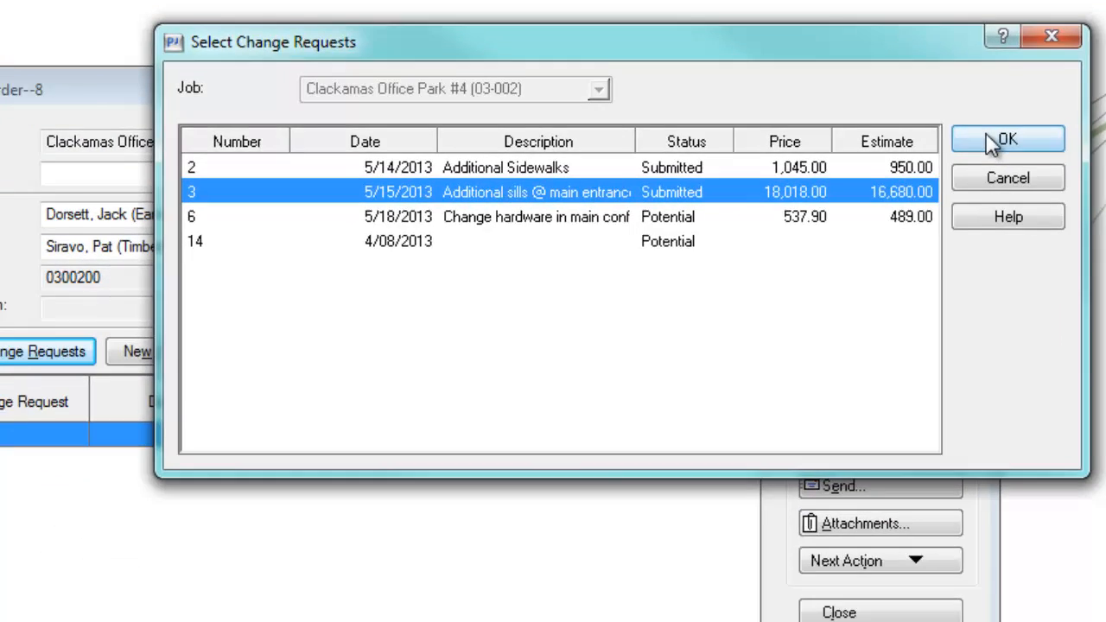
pyautogui.click(1008, 138)
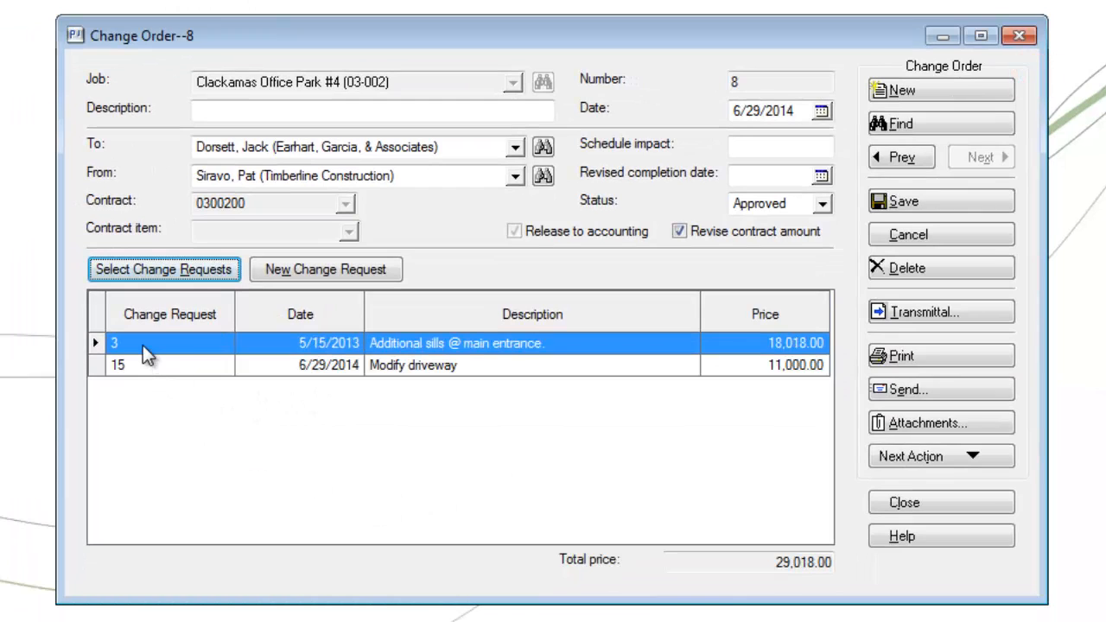
pyautogui.moveTo(349, 469)
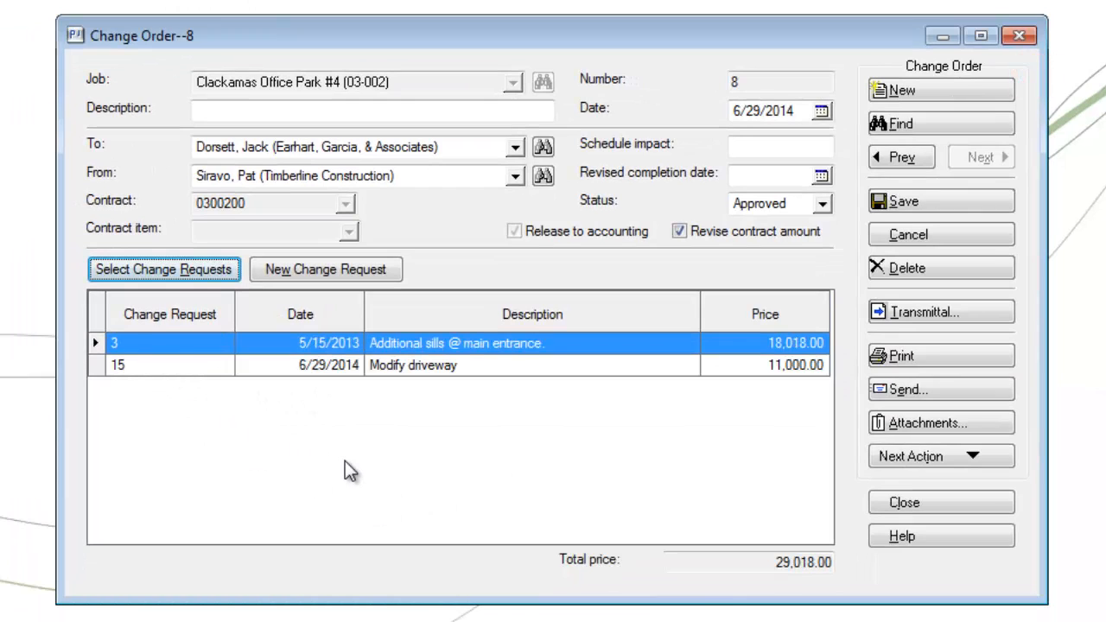
pyautogui.moveTo(380, 485)
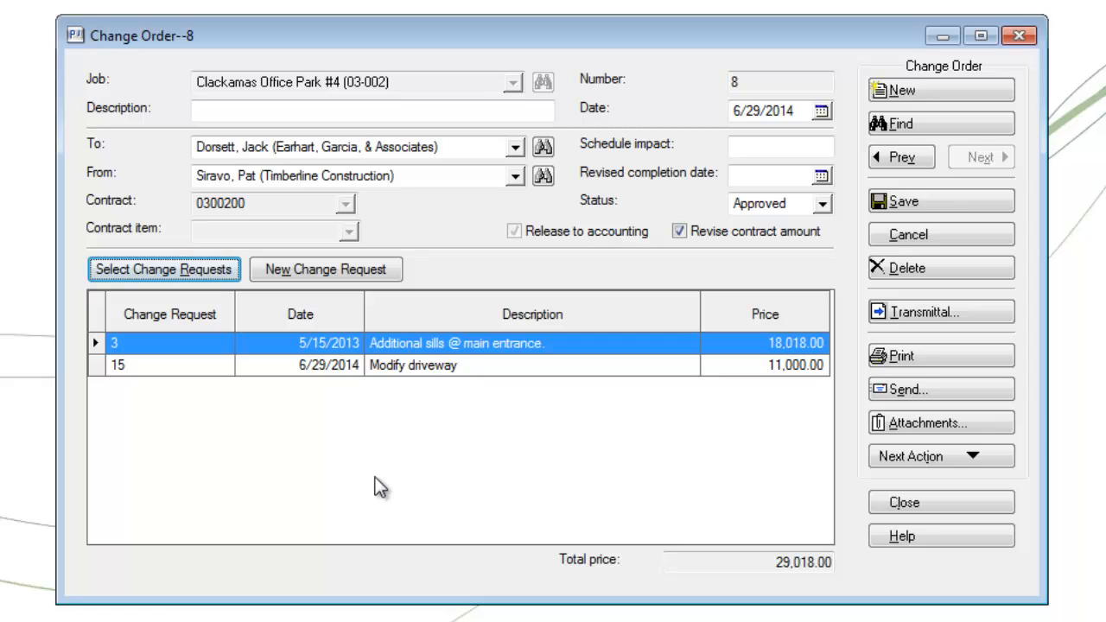
pyautogui.moveTo(363, 492)
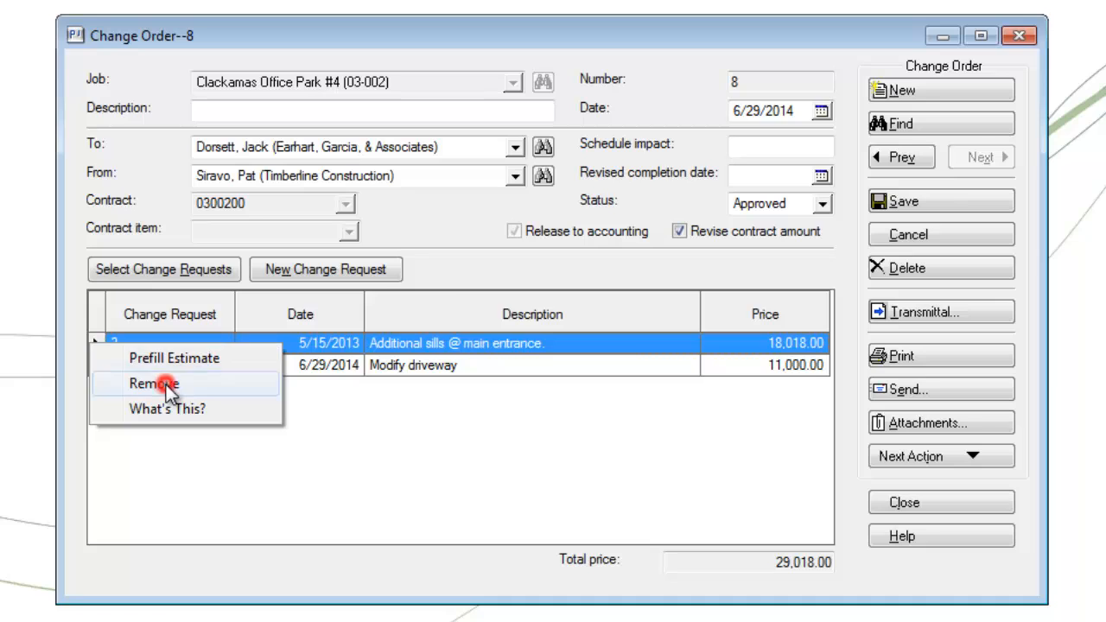
# Remove request 3, save change order 8 at 11,000 with only the driveway request, and close it.
pyautogui.click(154, 383)
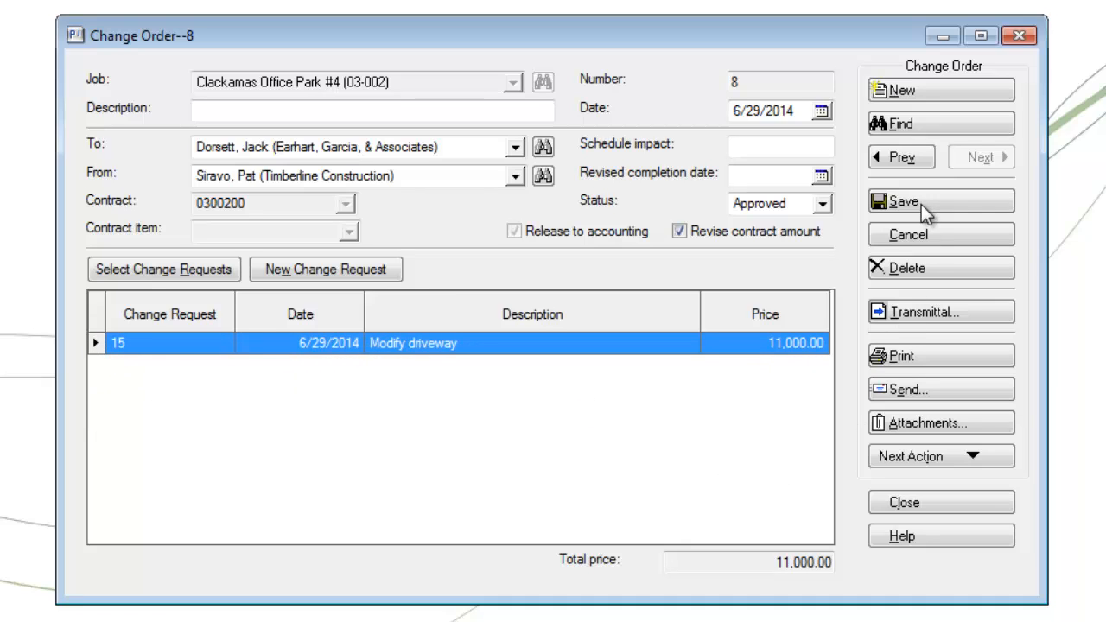
pyautogui.click(940, 200)
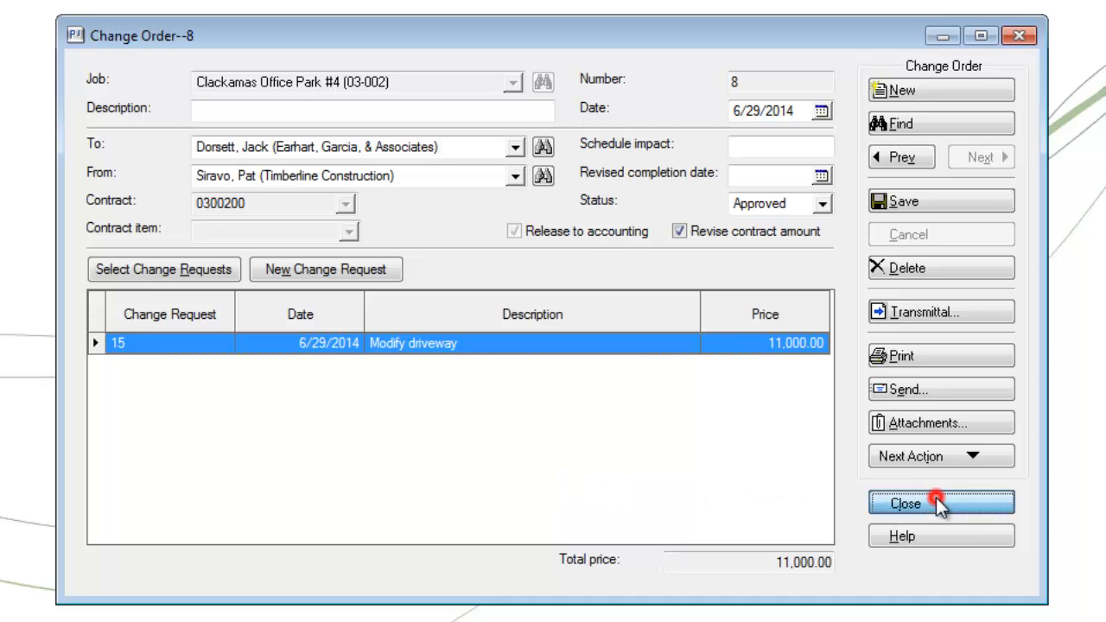
pyautogui.click(906, 505)
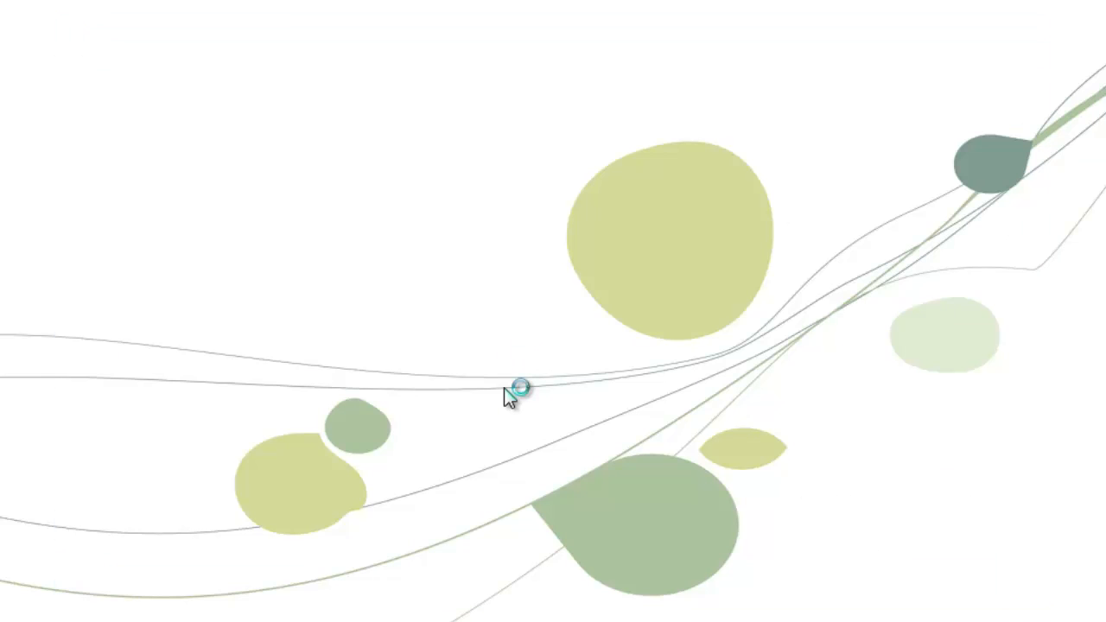